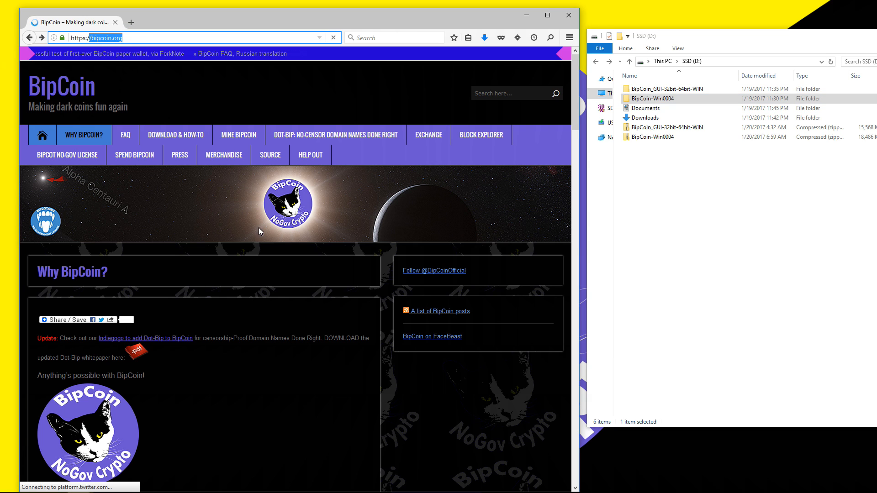
Open Download & How-To, scroll to the wallet links, and select the GUI wallet zip
scroll(down, 3)
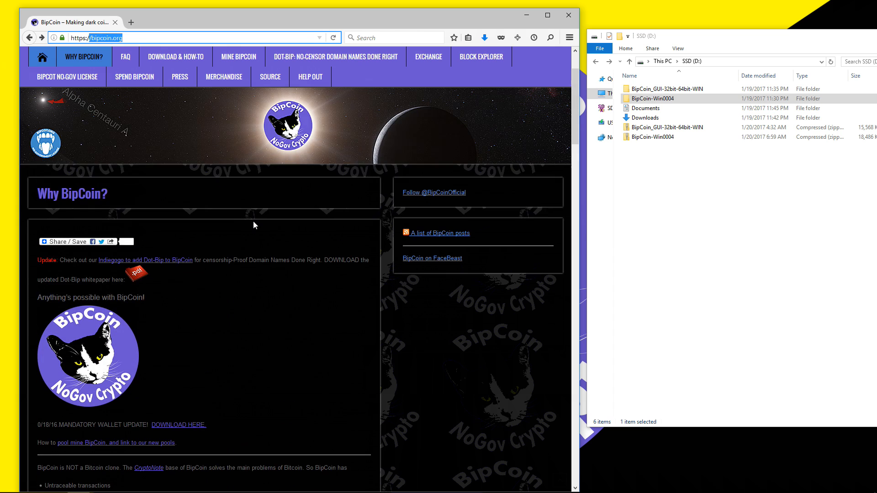
mouse_move(98, 282)
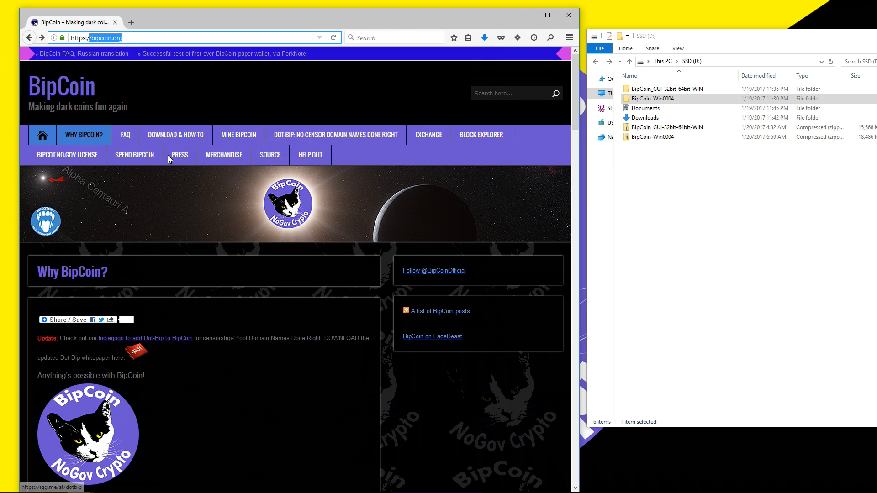
click(176, 135)
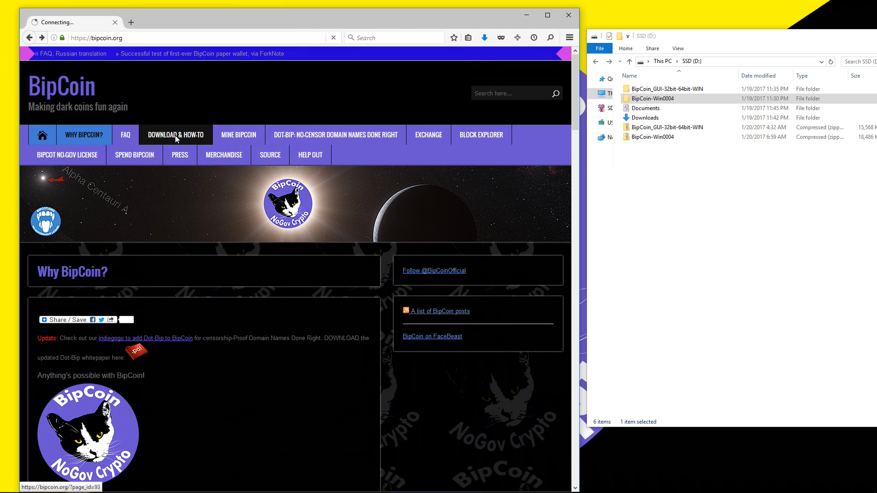
click(175, 134)
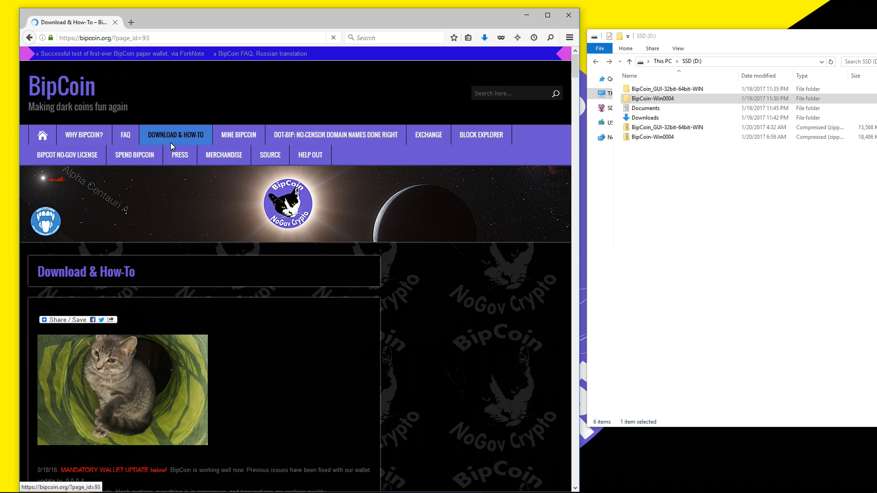
scroll(down, 3)
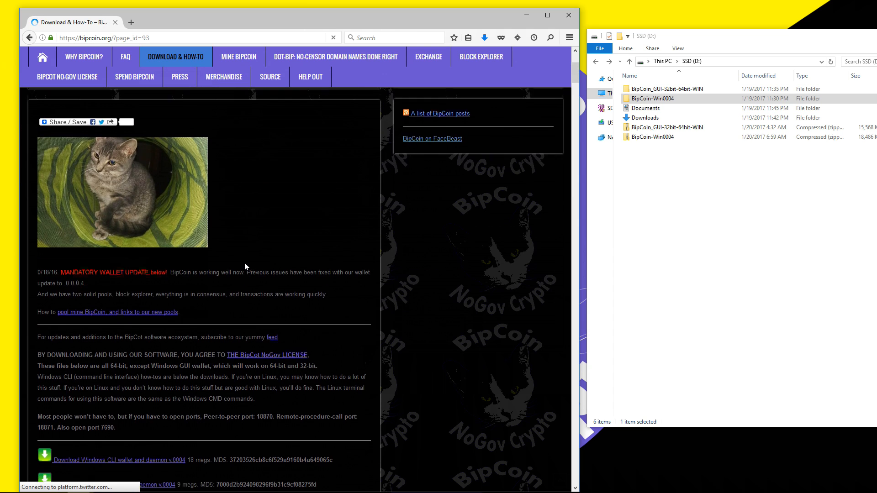
scroll(down, 3)
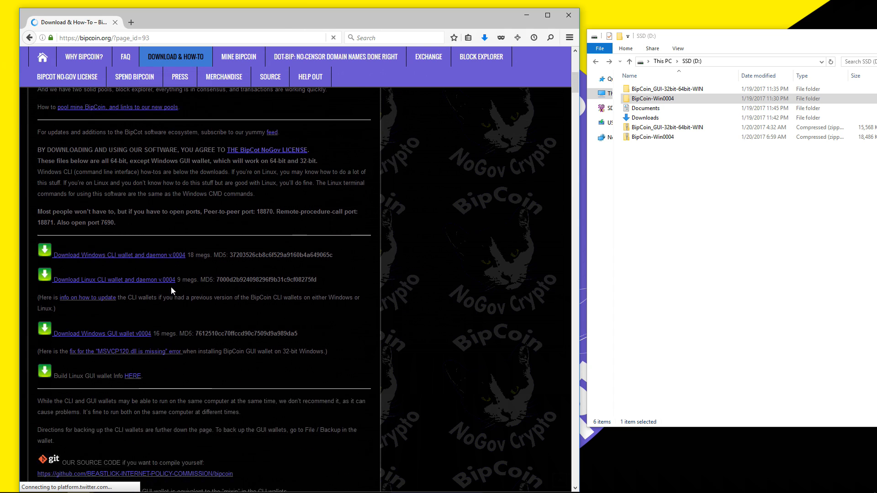
scroll(down, 3)
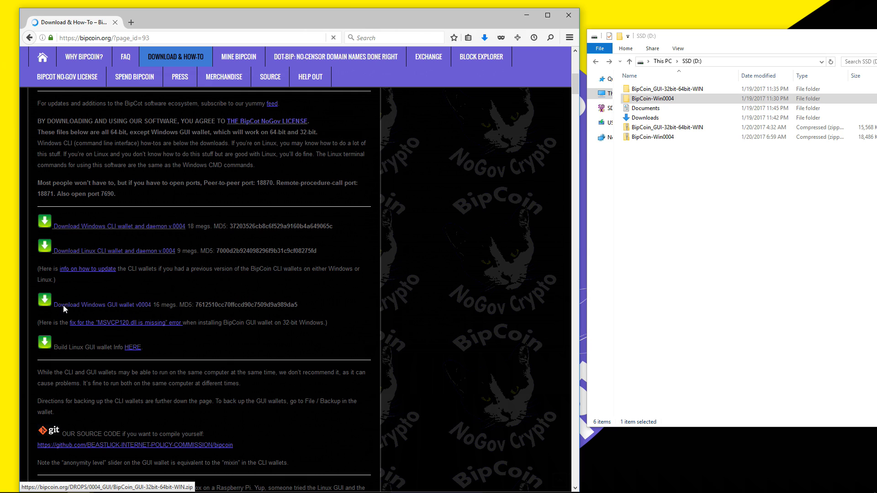
mouse_move(167, 226)
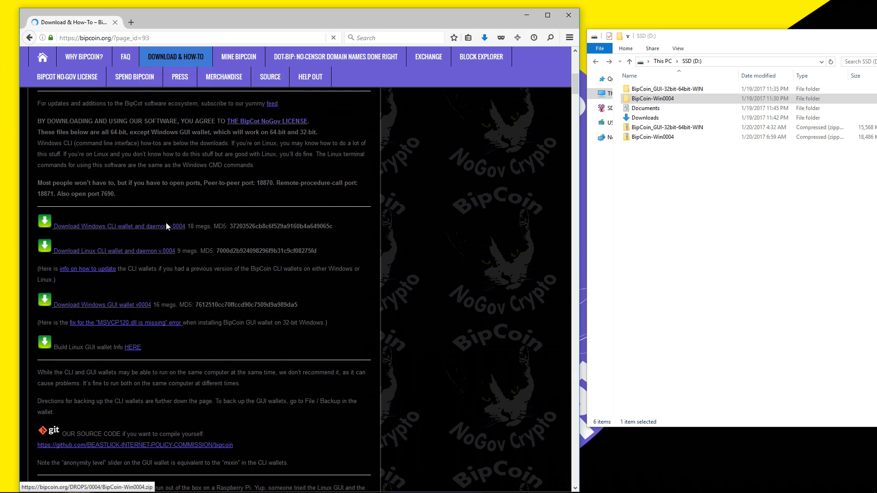
click(652, 137)
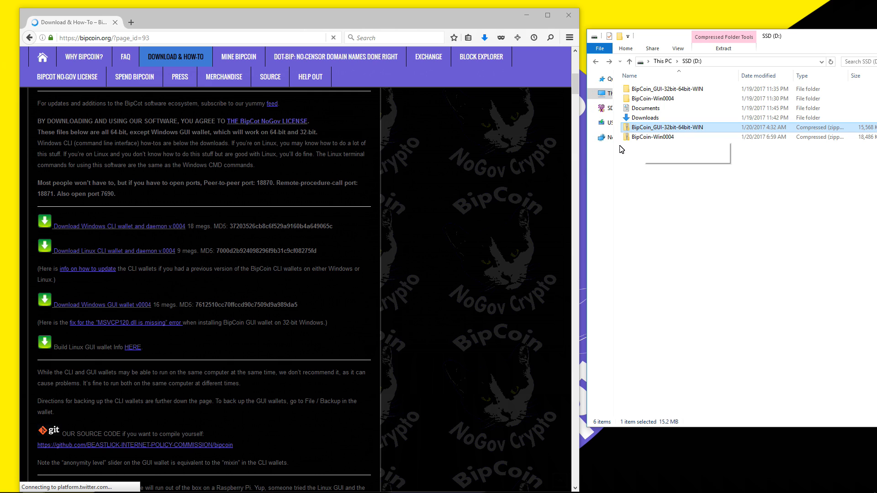
triple_click(123, 323)
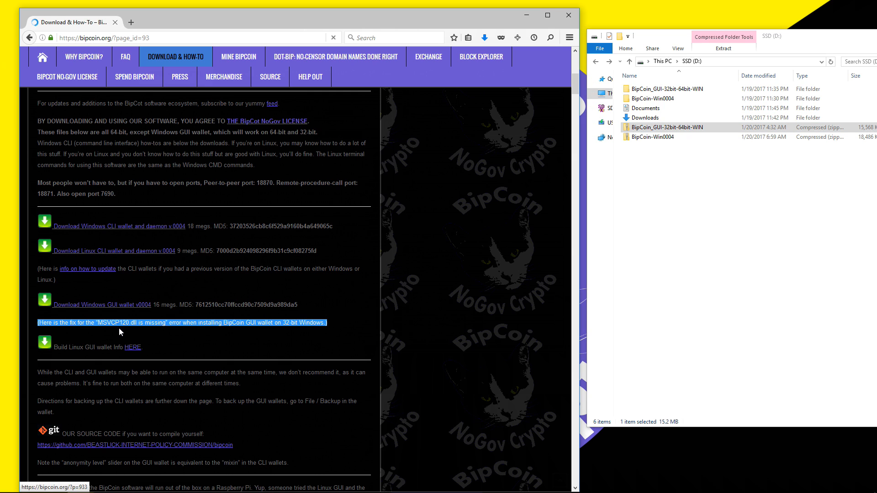
mouse_move(155, 328)
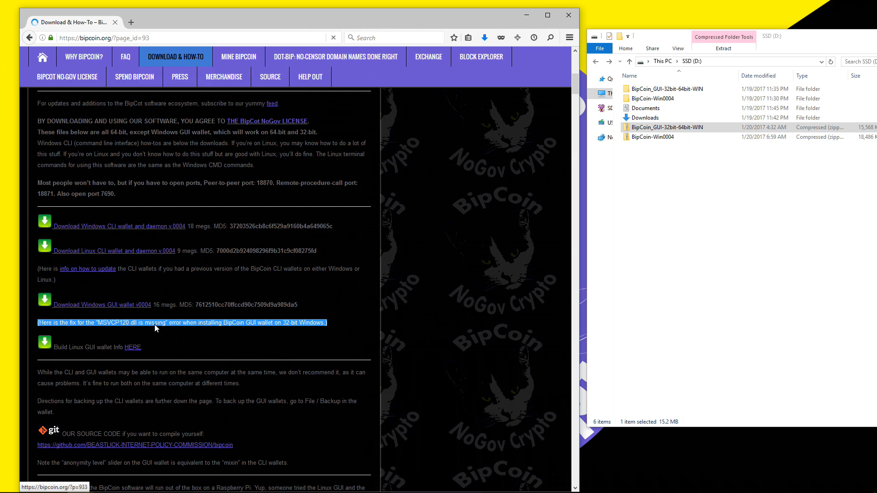
Open the forum post about fixing the missing MSVCP120.dll
click(126, 323)
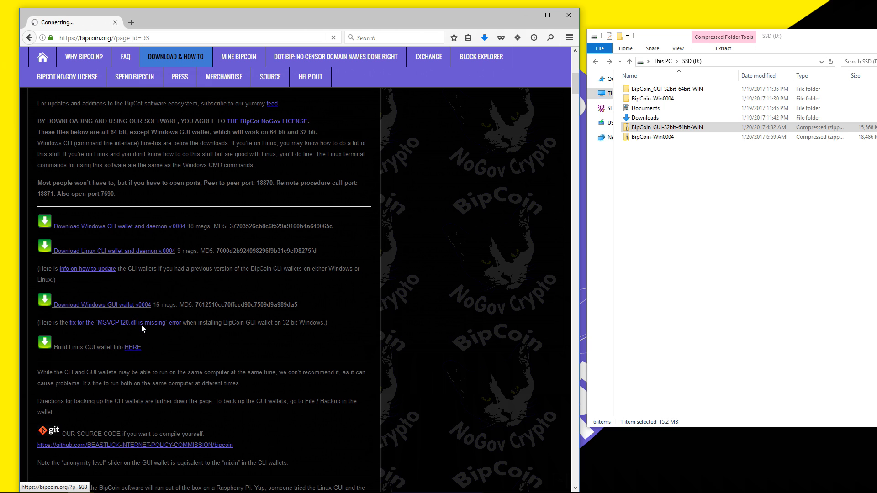
click(88, 323)
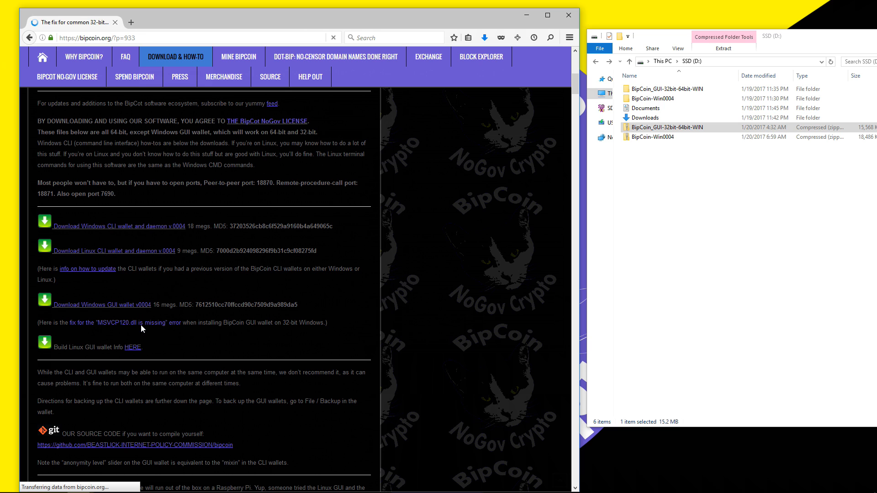
click(141, 323)
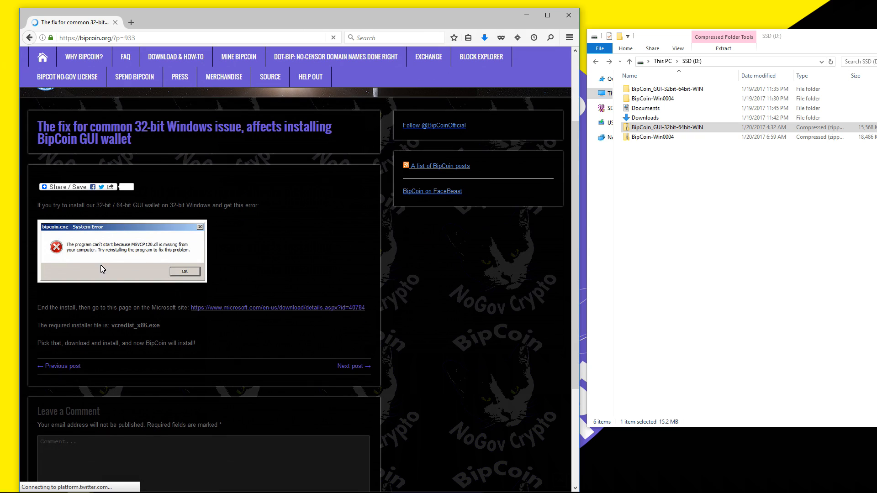
mouse_move(276, 307)
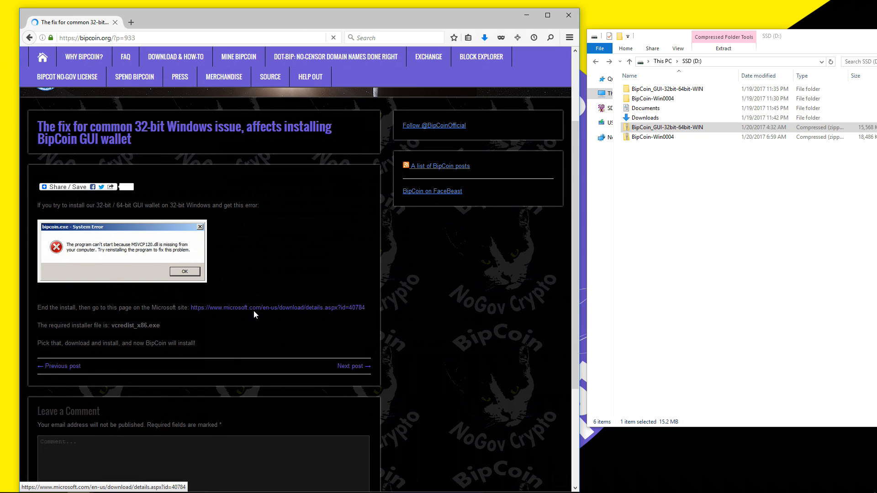
Follow the Microsoft link and tick vcredist_x86.exe (6.2 MB) for download
click(277, 308)
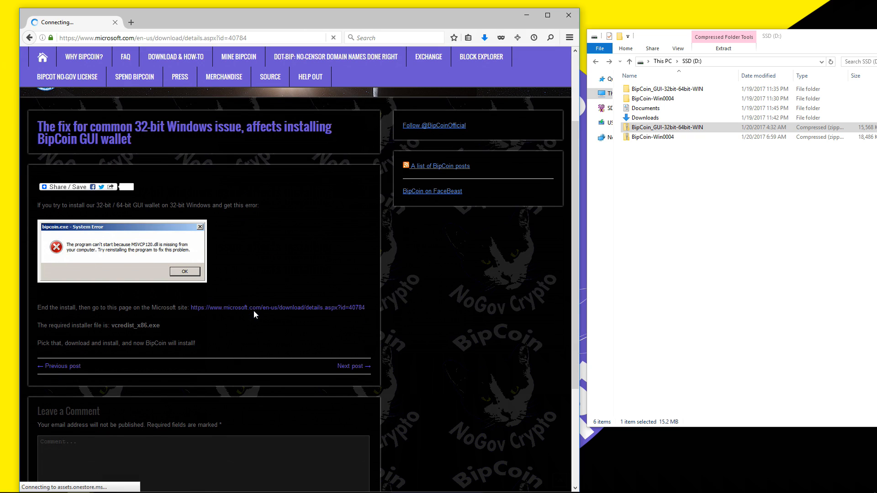
click(276, 307)
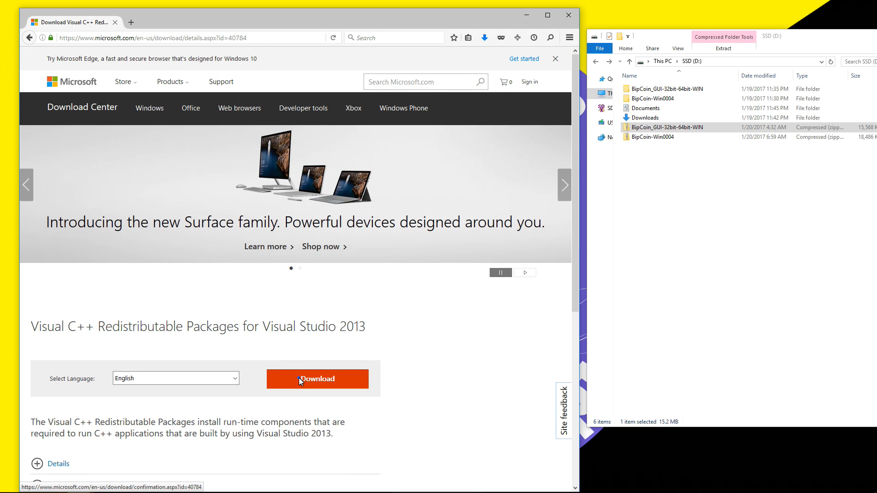
click(317, 379)
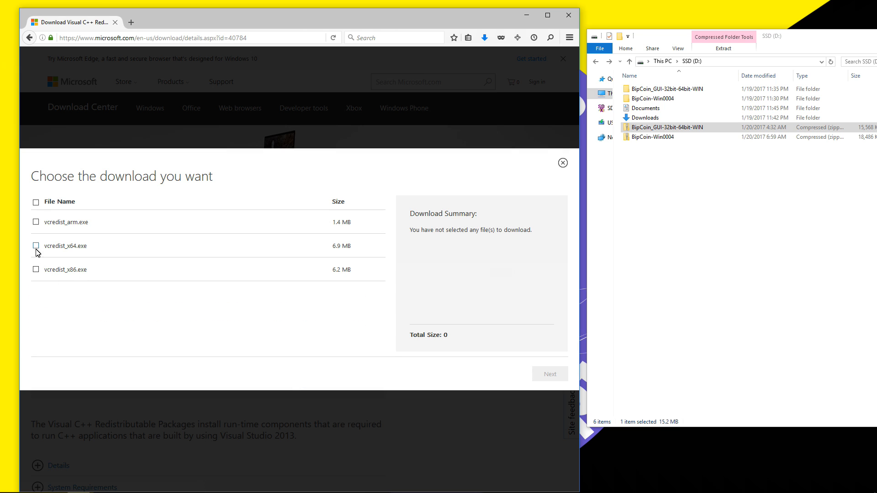
click(35, 270)
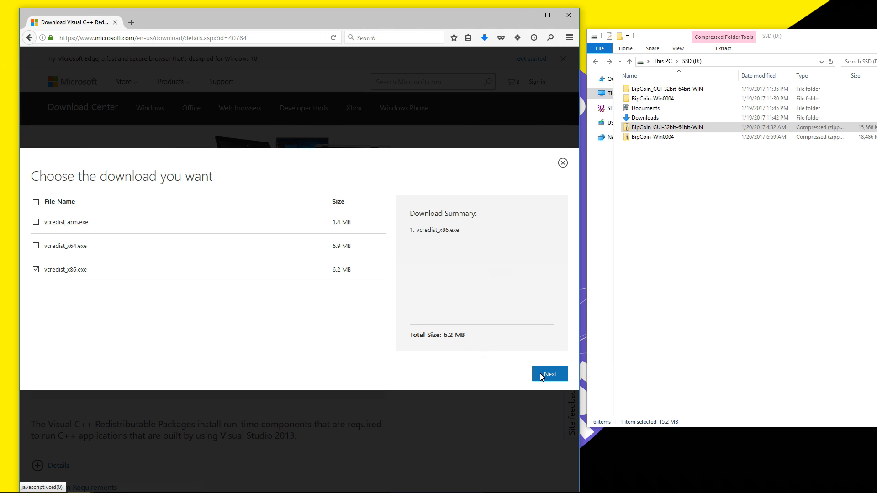
mouse_move(64, 73)
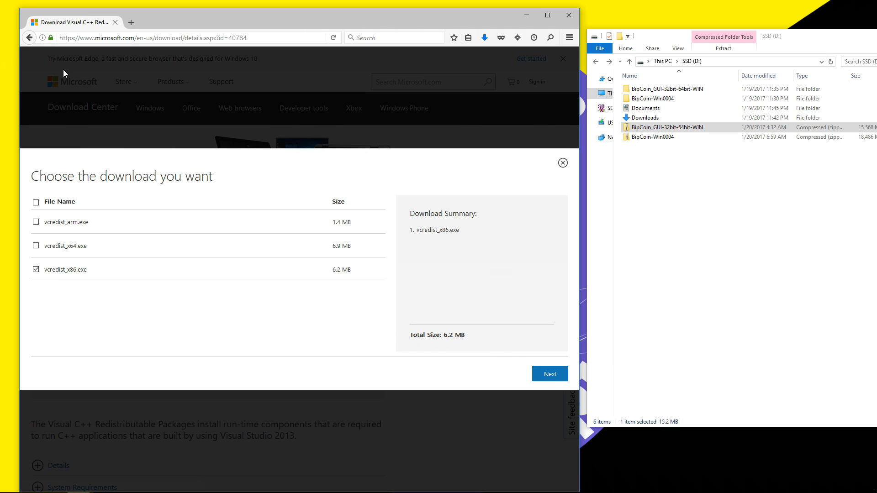
Proceed with the vcredist download, then launch bipcoind from the BipCoin-Win0004 folder
click(29, 38)
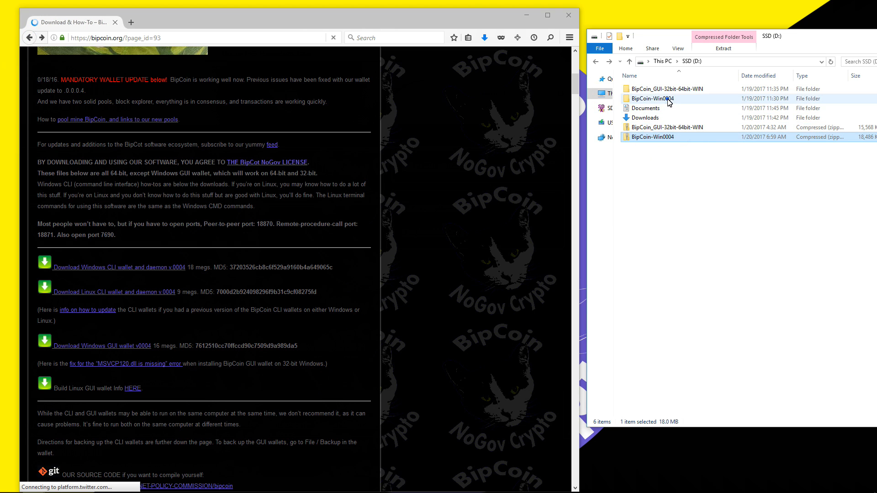
double_click(652, 99)
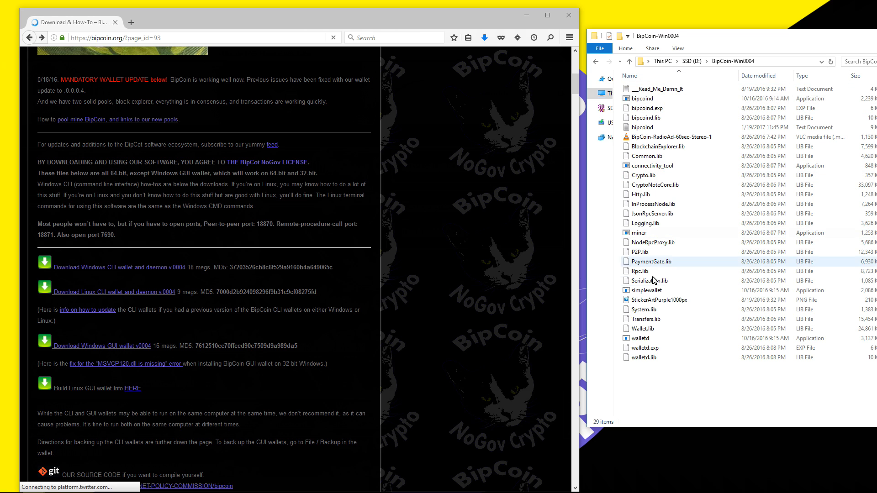
mouse_move(670, 323)
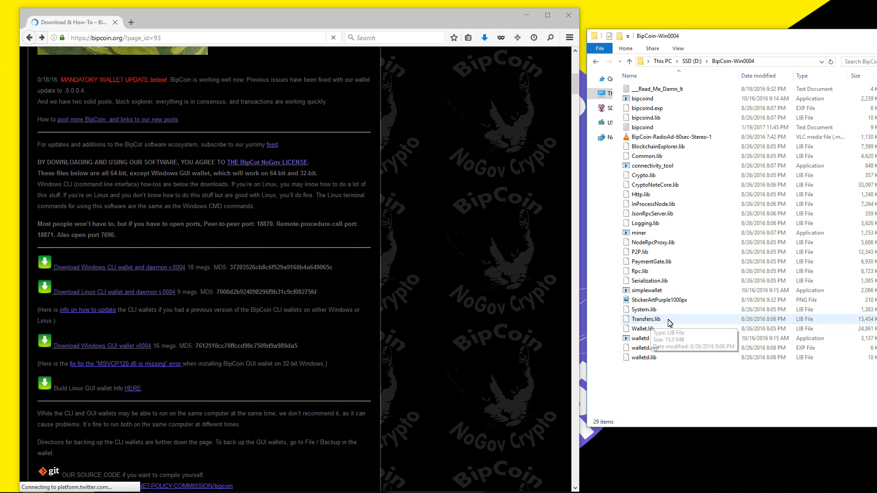
click(641, 99)
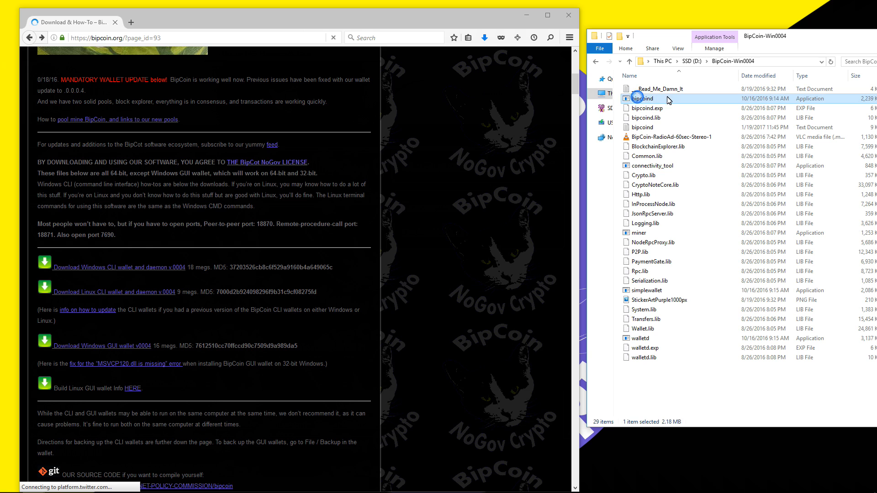
double_click(643, 98)
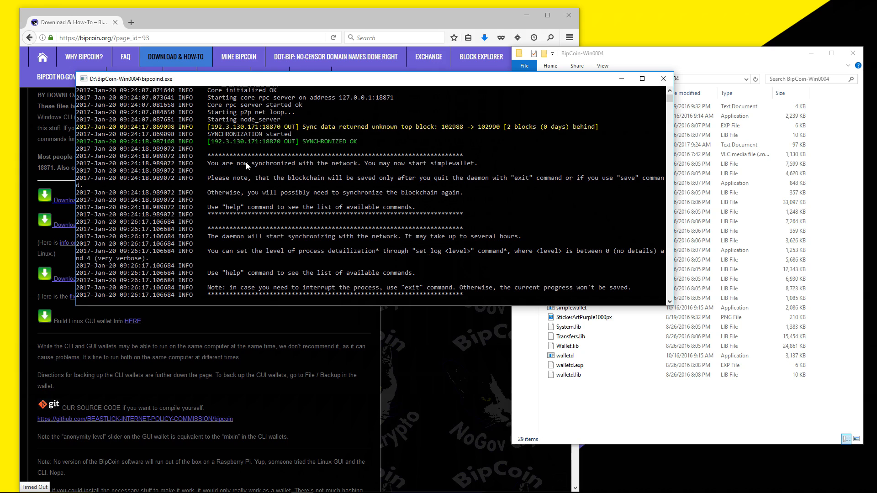
mouse_move(310, 148)
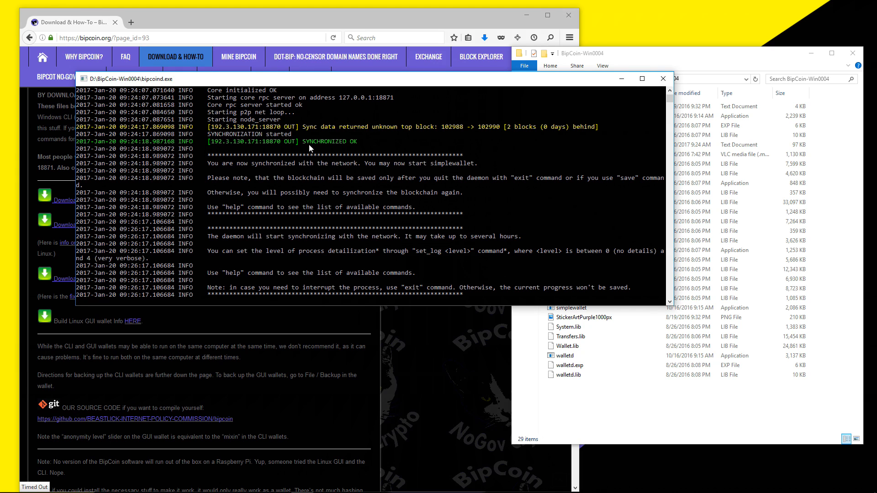
mouse_move(351, 156)
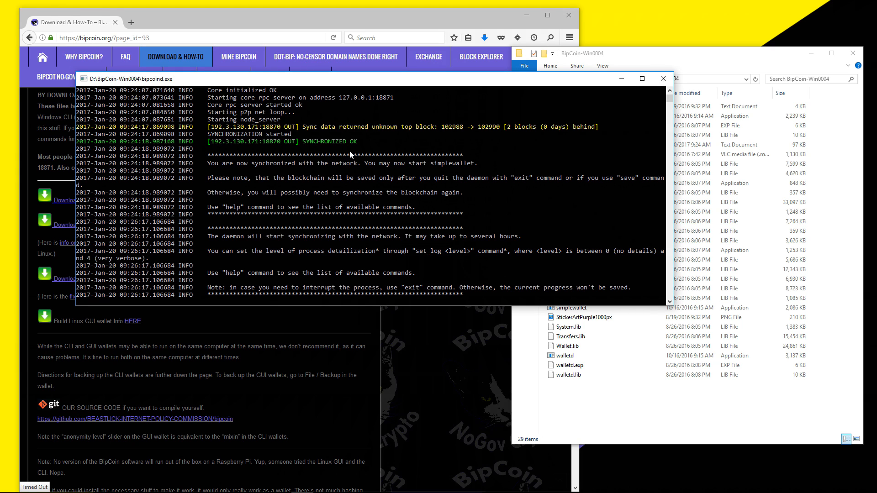
mouse_move(503, 153)
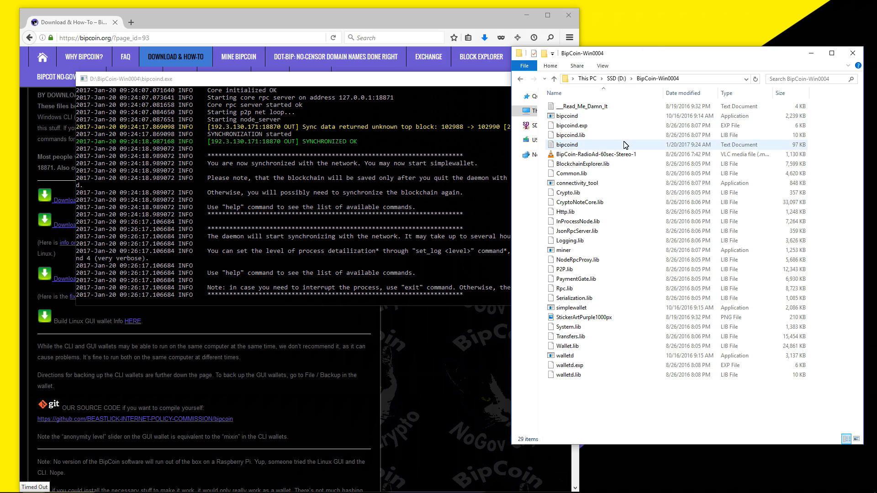
Launch bipcoin.exe from the BipCoin_GUI-32bit-64bit-WIN folder
click(553, 78)
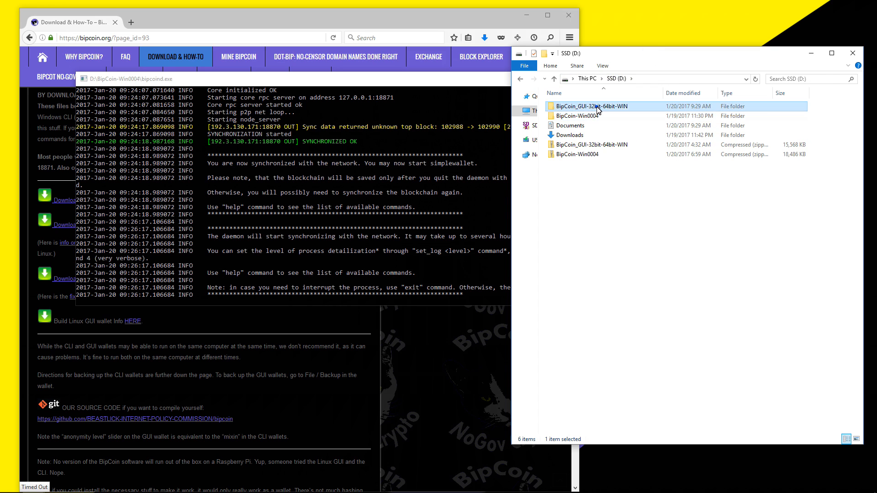
double_click(592, 107)
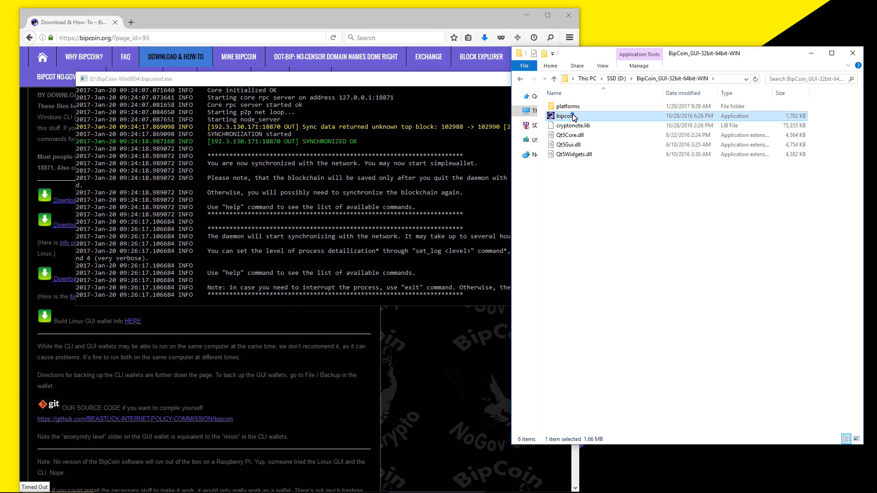
double_click(565, 115)
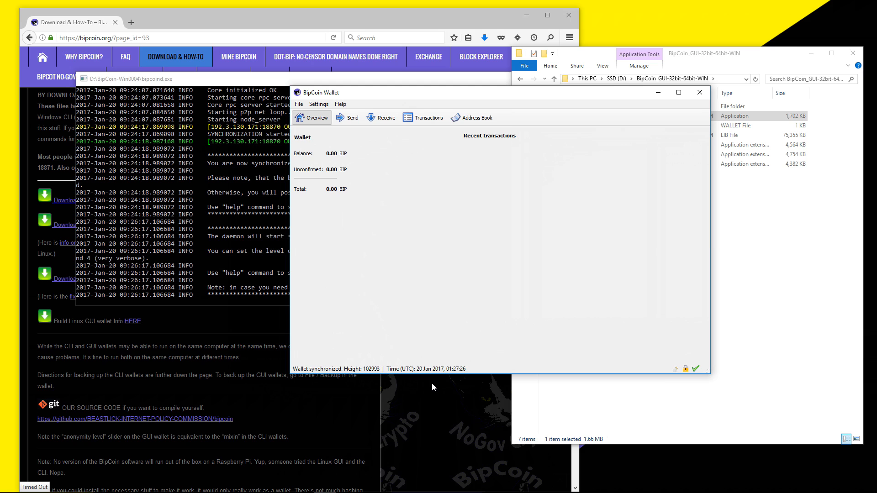
mouse_move(413, 375)
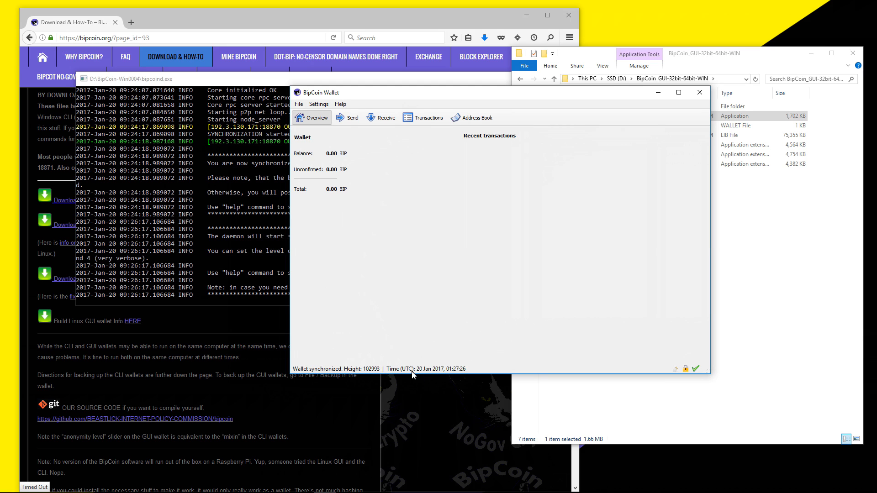
mouse_move(356, 204)
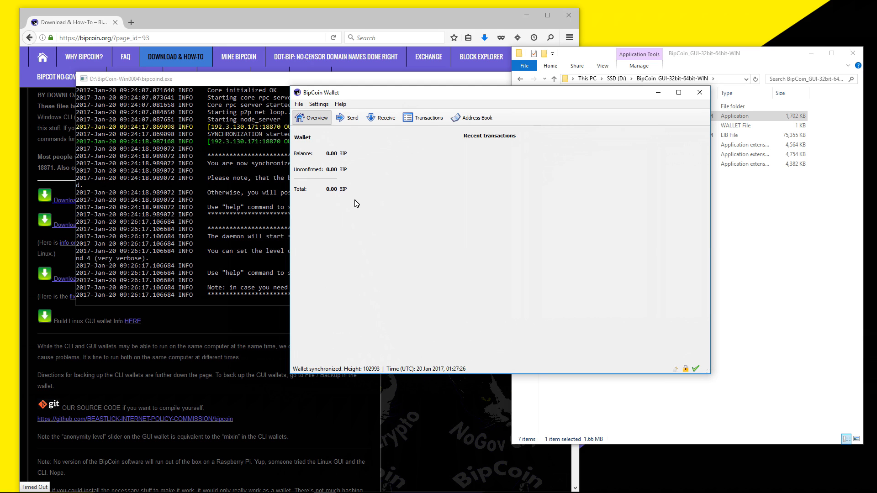
Create and save a new wallet file through File > Create wallet
click(299, 105)
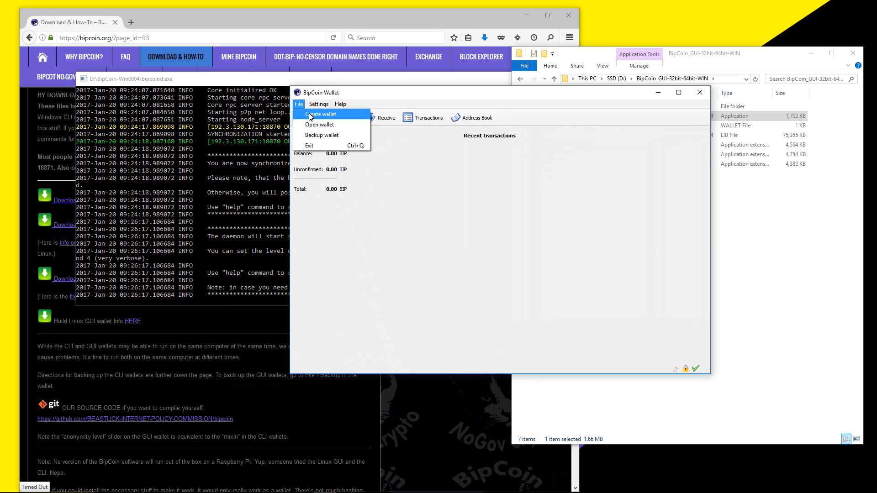
click(321, 114)
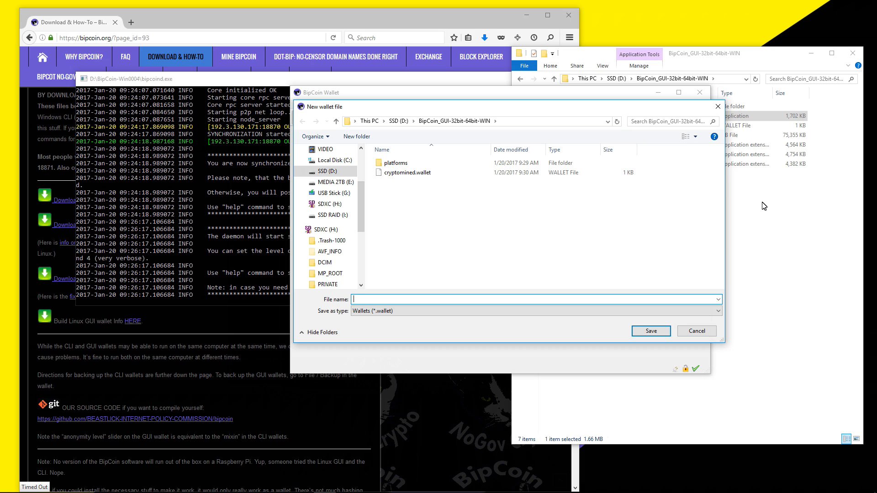
click(408, 172)
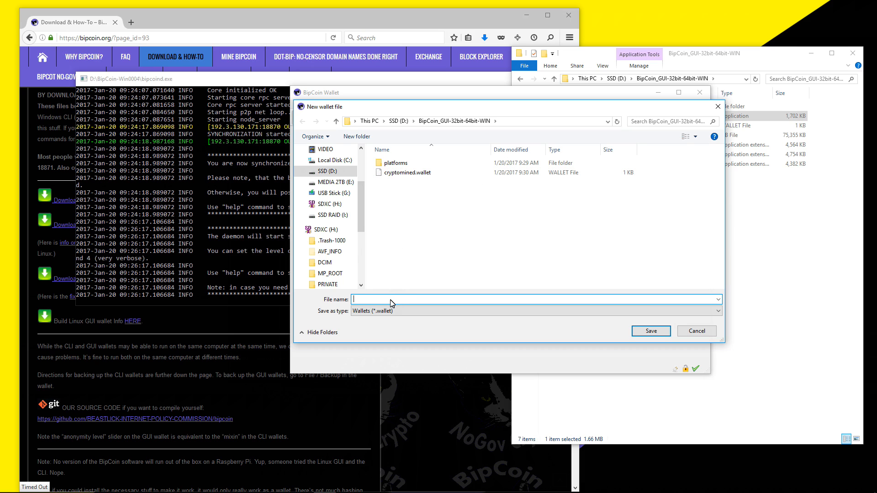
click(650, 331)
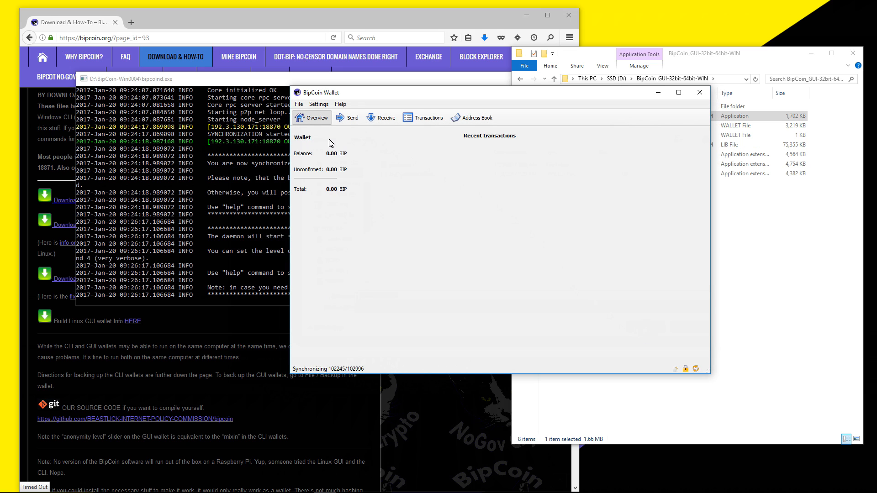
Encrypt the wallet through Settings > Encrypt wallet, entering and confirming a password
click(299, 104)
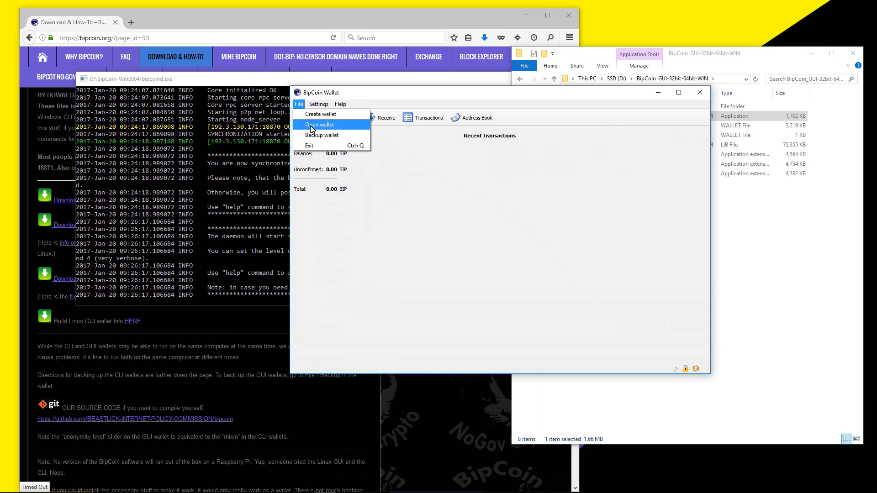
click(319, 104)
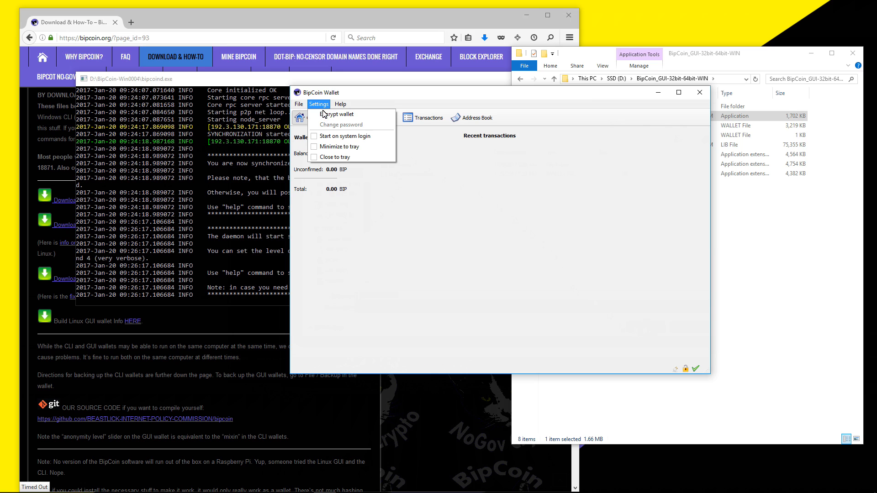
click(336, 115)
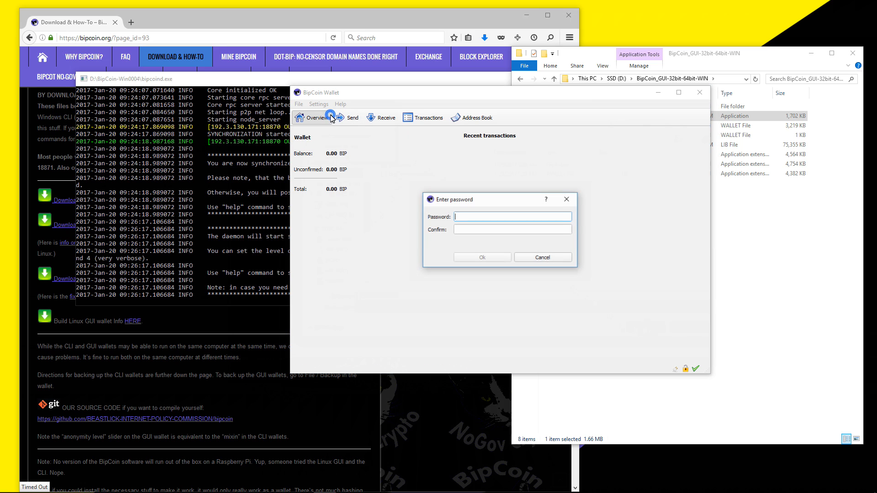
text(••••)
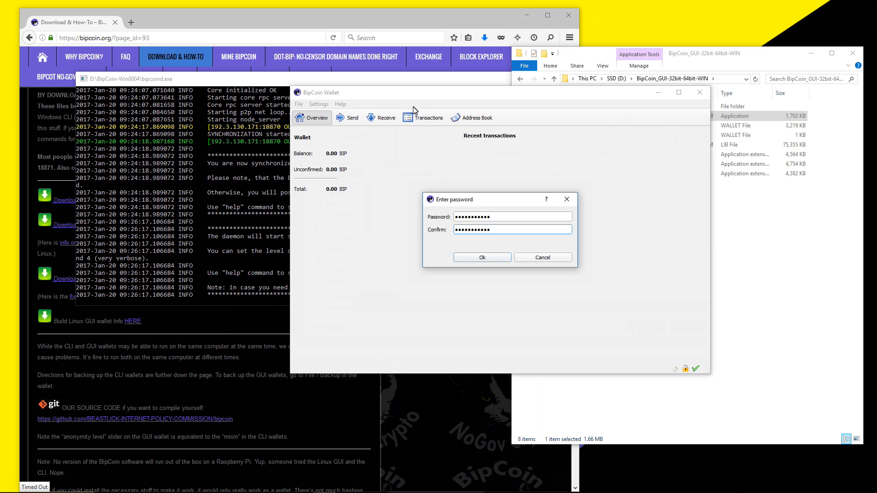
click(481, 257)
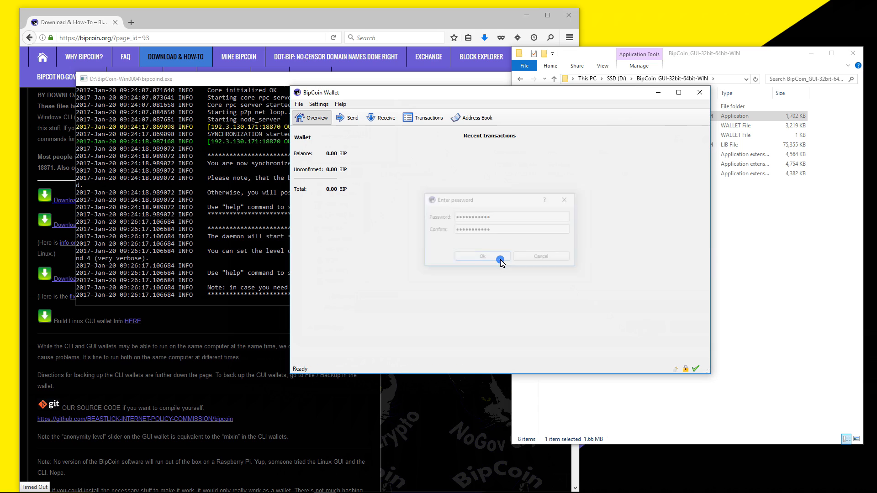
Dismiss the password confirmation and show the Send form
click(483, 257)
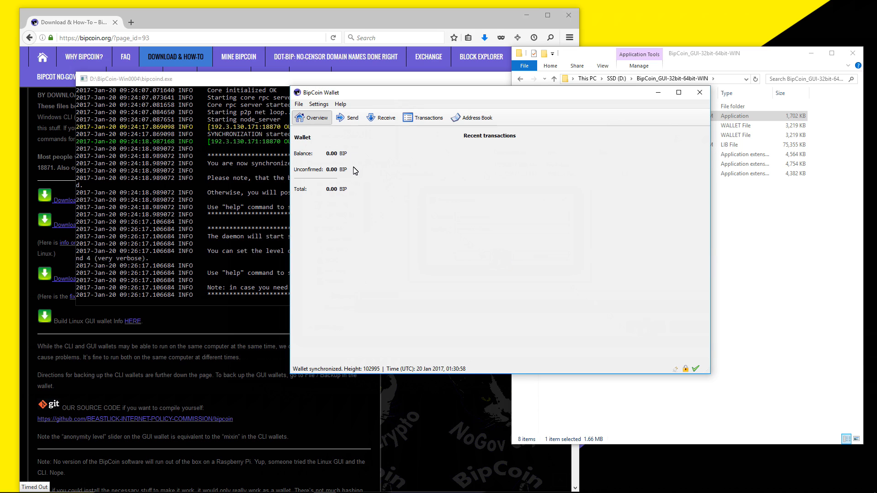
mouse_move(348, 214)
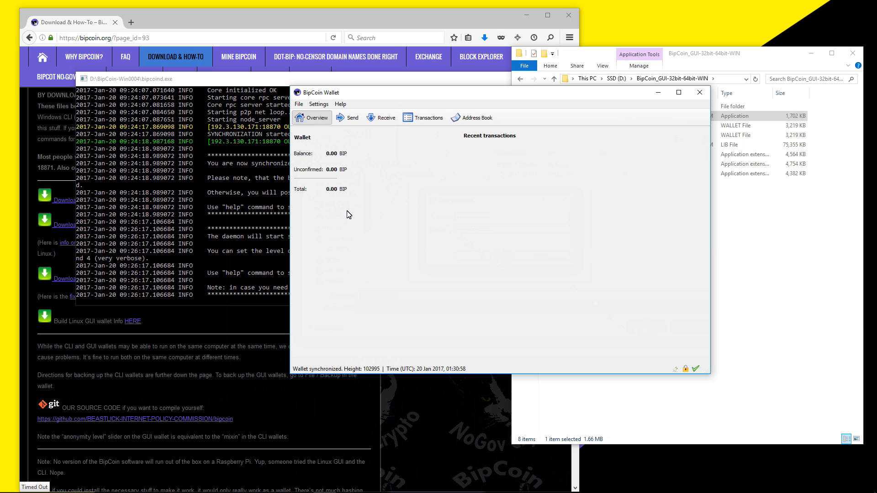
click(347, 118)
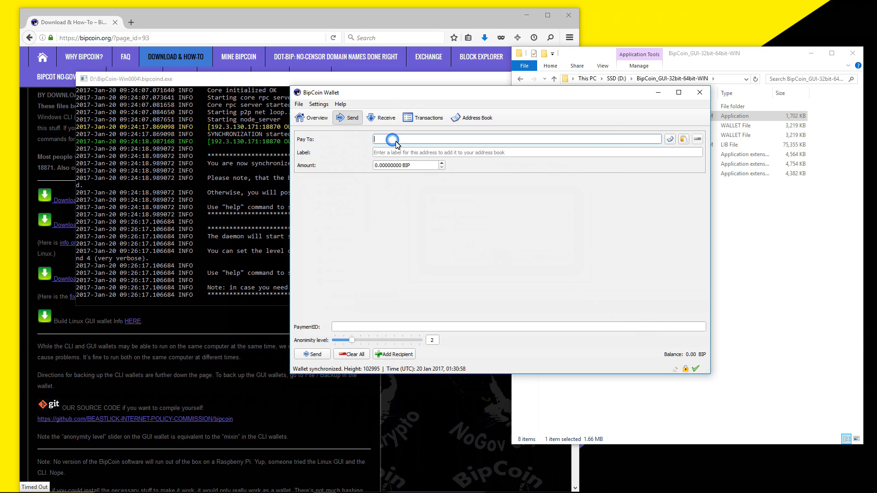
click(401, 165)
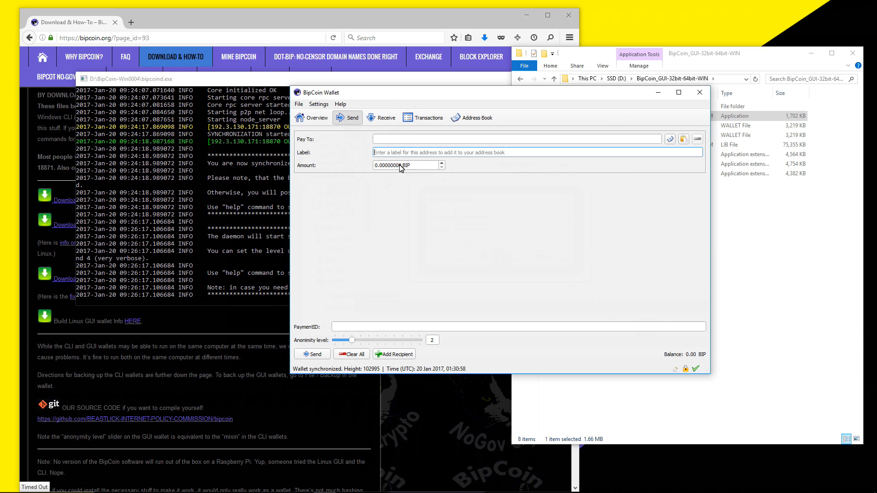
text(to michael dean)
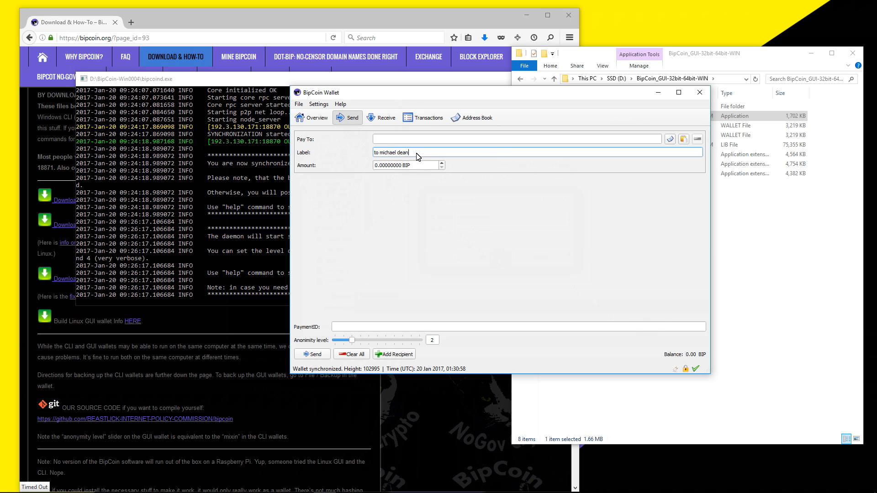
mouse_move(397, 172)
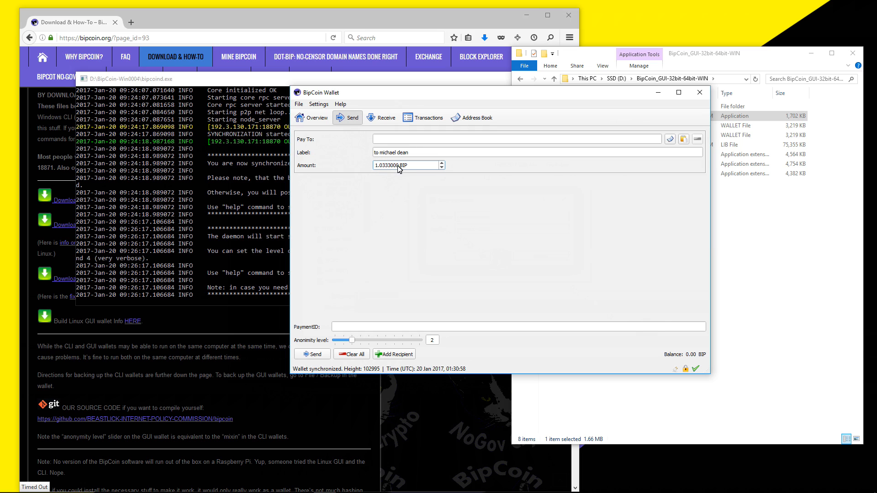
double_click(391, 165)
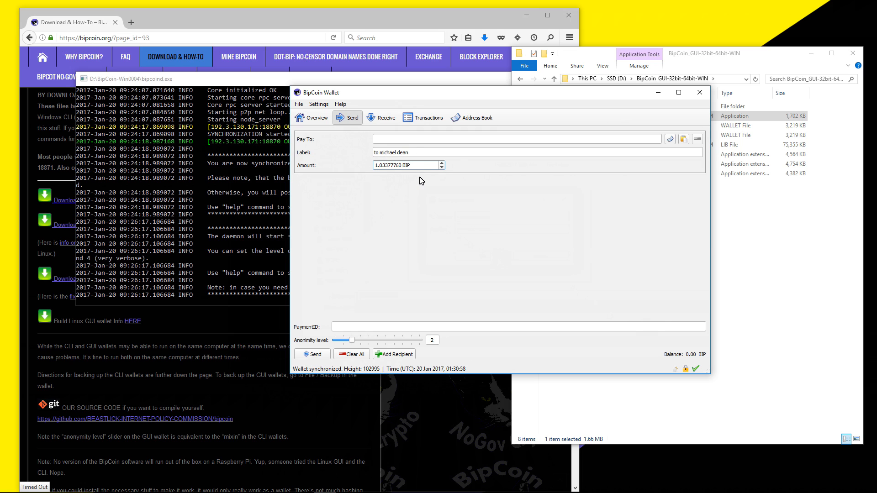
click(517, 327)
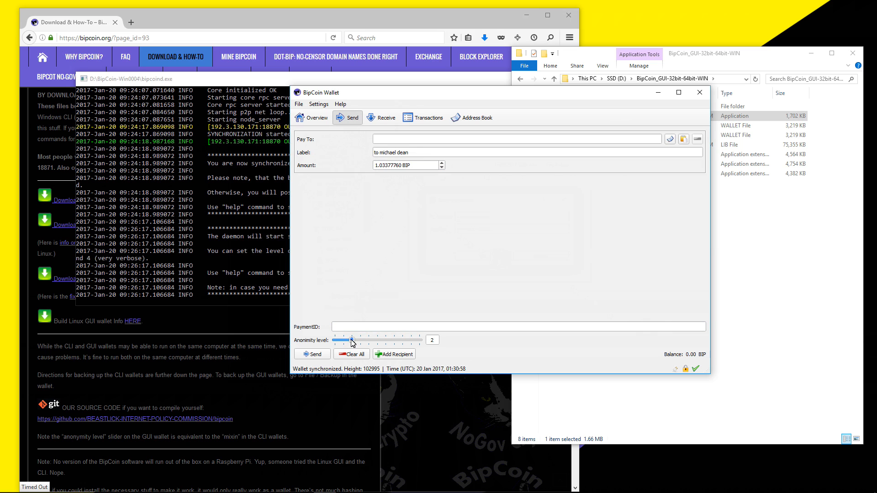
Drag the anonymity level slider to settle on 1
drag(352, 340, 336, 340)
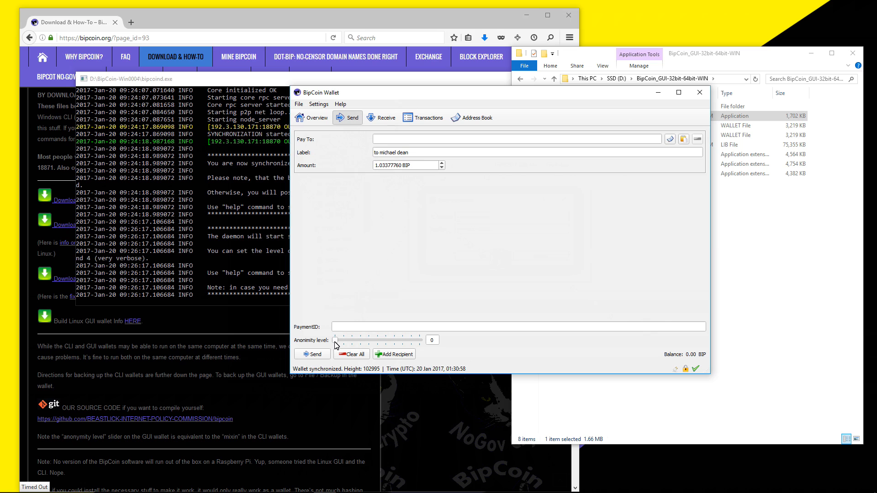
drag(338, 339, 419, 340)
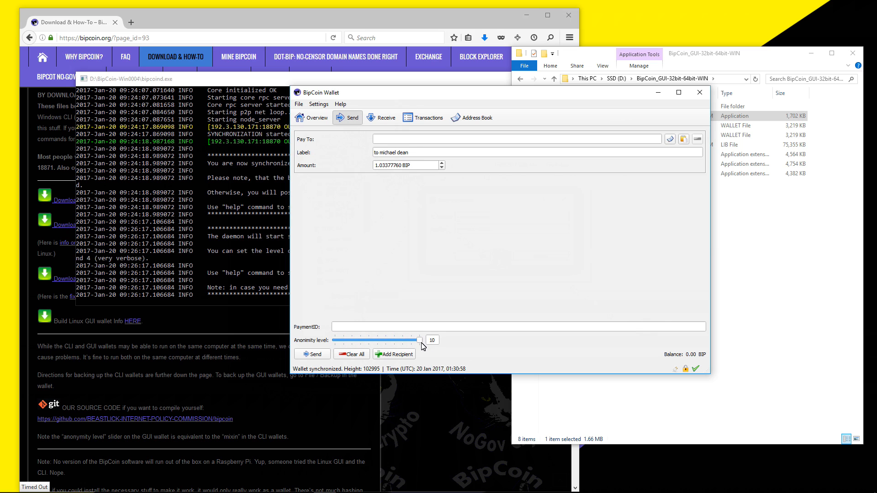
drag(420, 340, 339, 340)
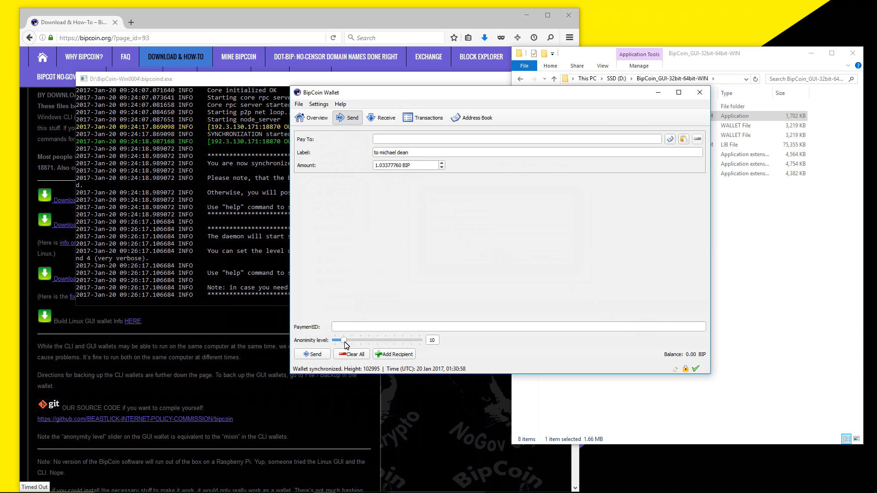
drag(340, 340, 341, 340)
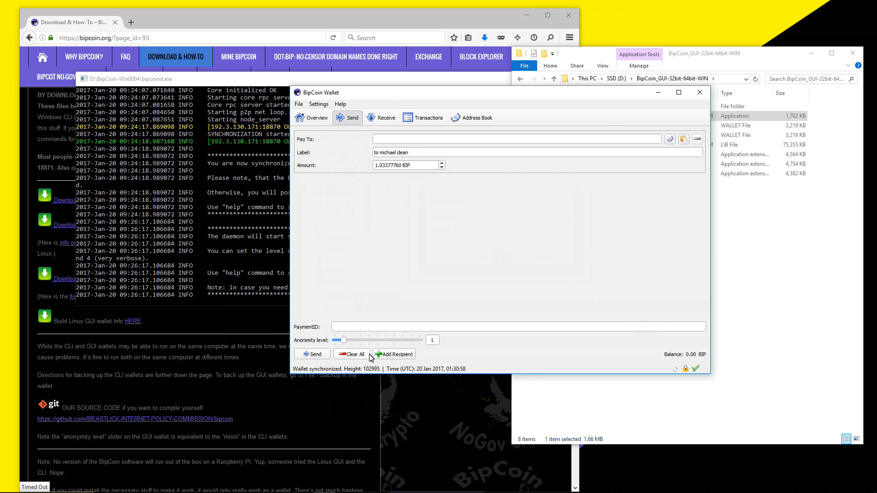
Add a recipient entry, attempt to send, and dismiss the invalid address error
click(393, 353)
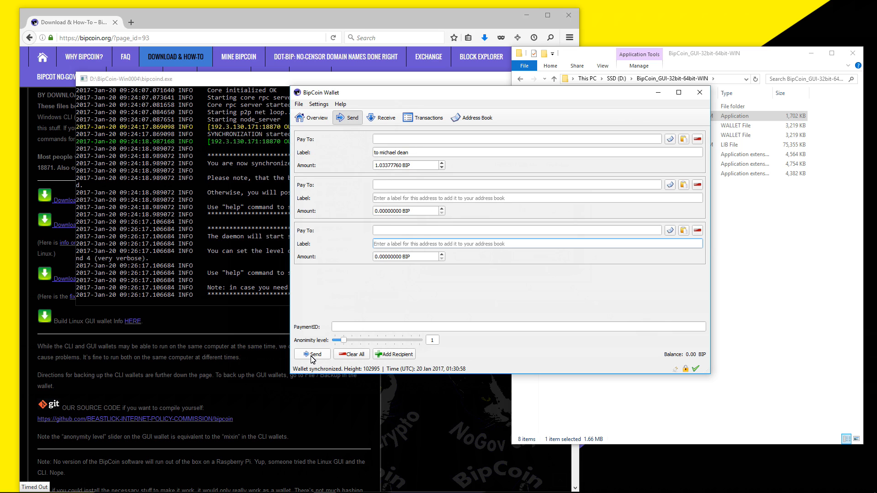
click(312, 354)
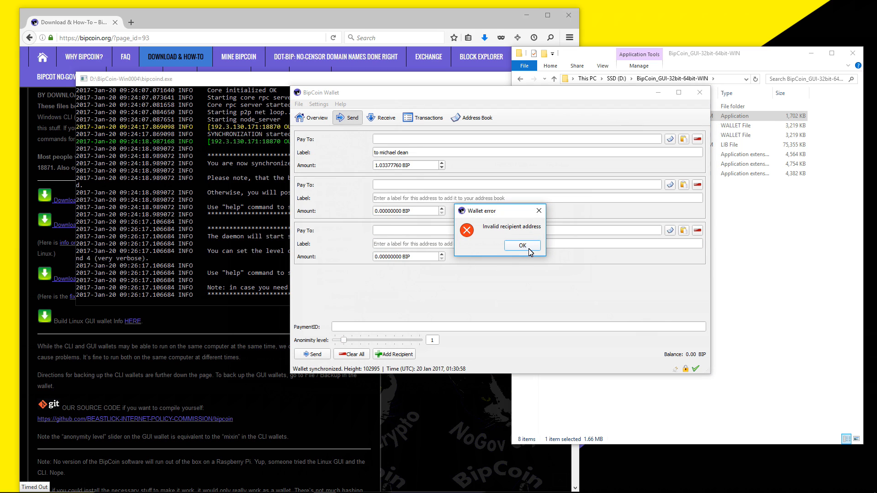
click(522, 246)
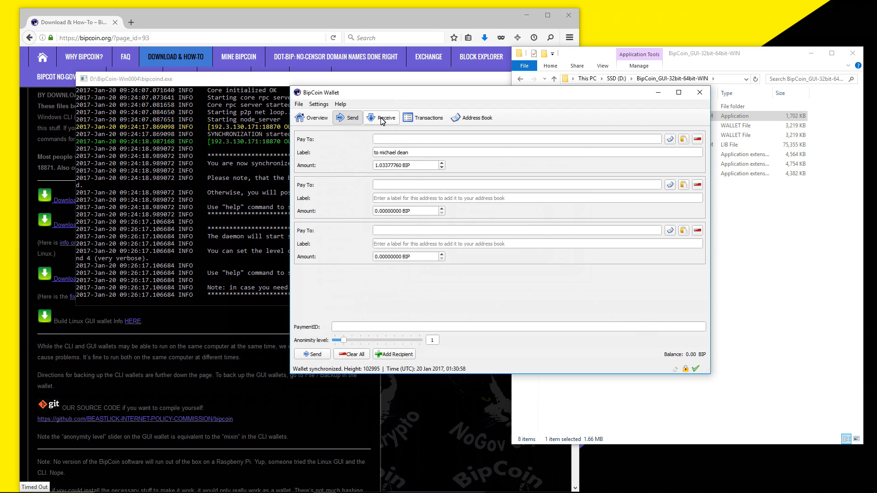
View the Receive and Transactions pages, then the empty Address Book
click(385, 118)
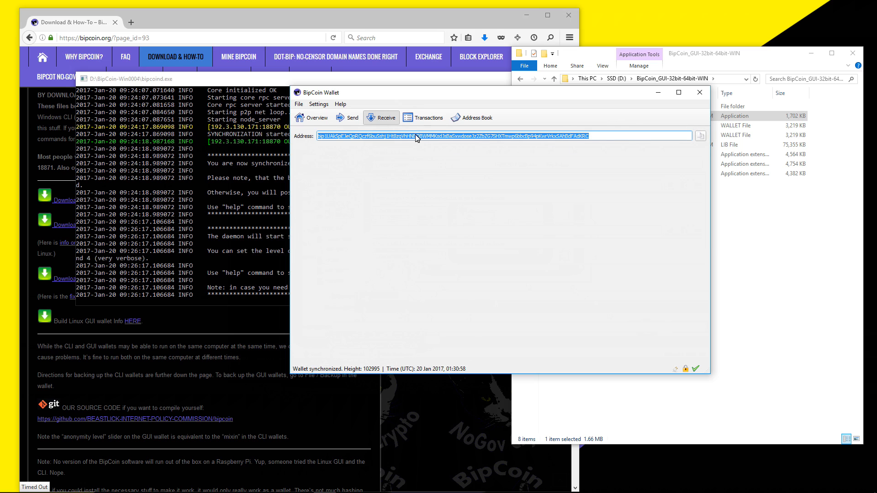
click(429, 117)
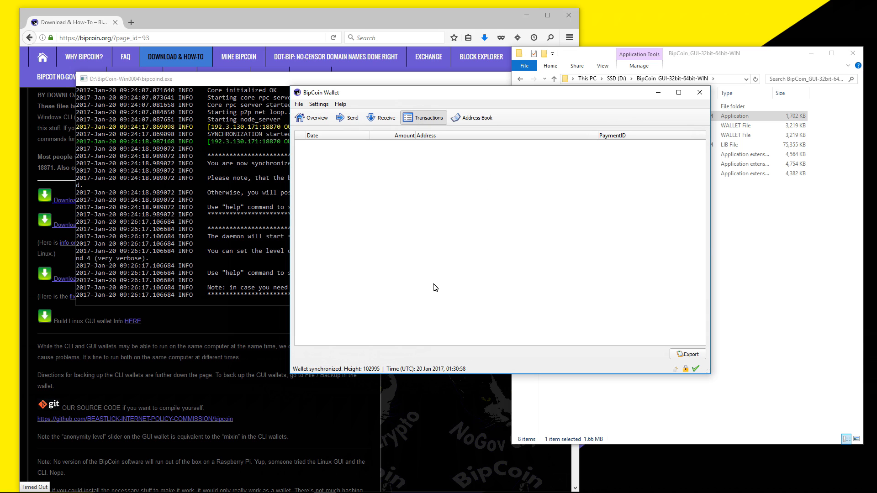
mouse_move(477, 118)
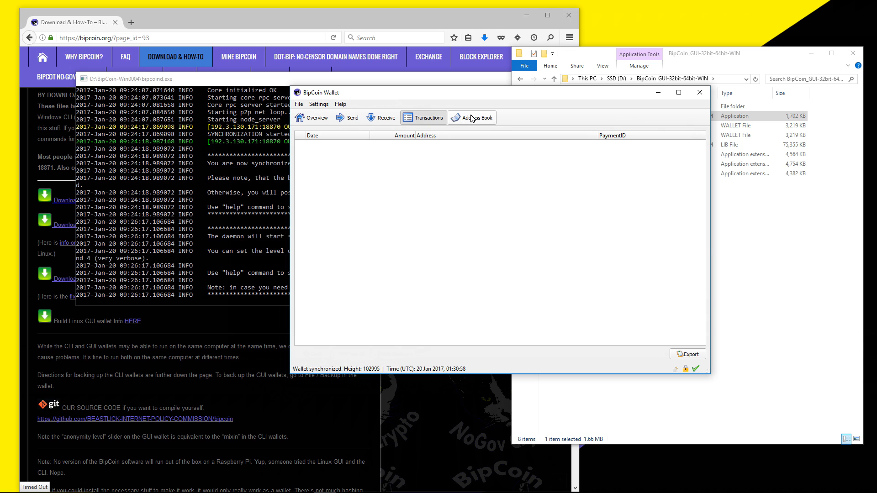
click(478, 117)
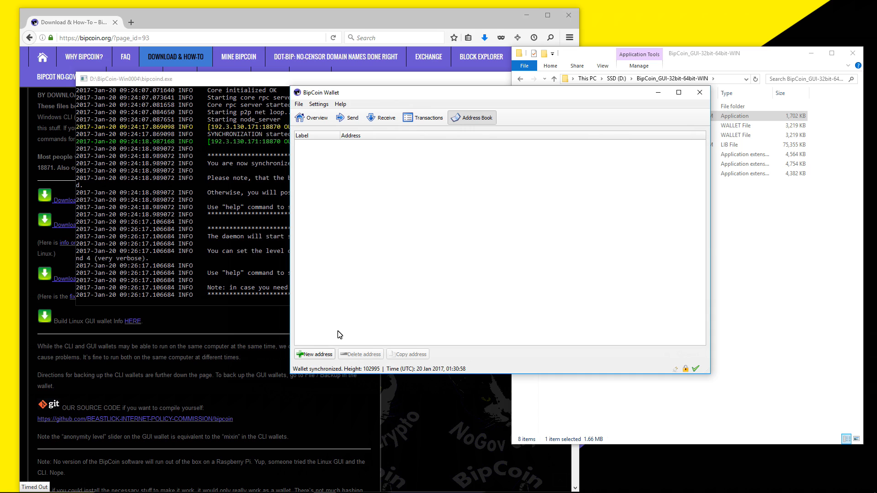
right_click(403, 221)
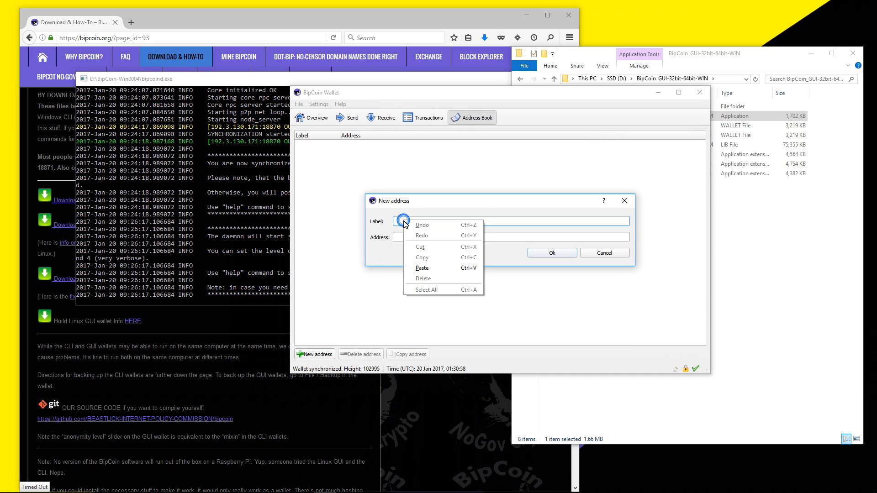
text(m)
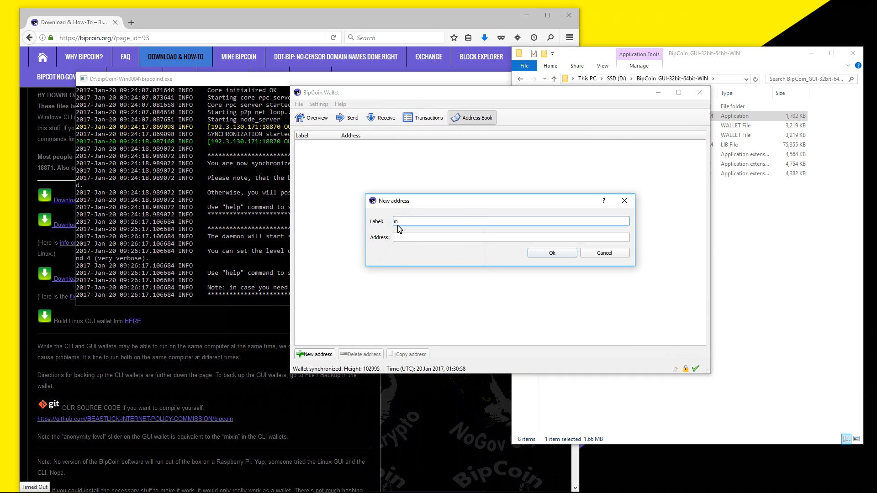
text(ichael dean)
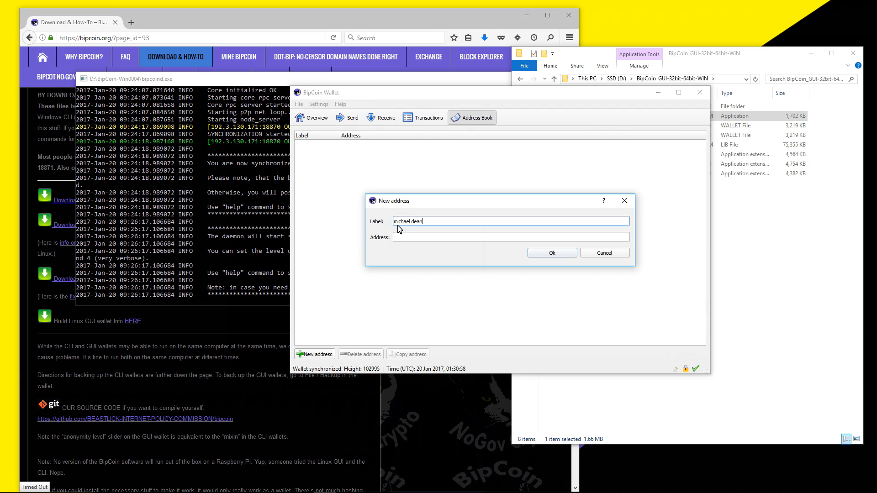
right_click(409, 237)
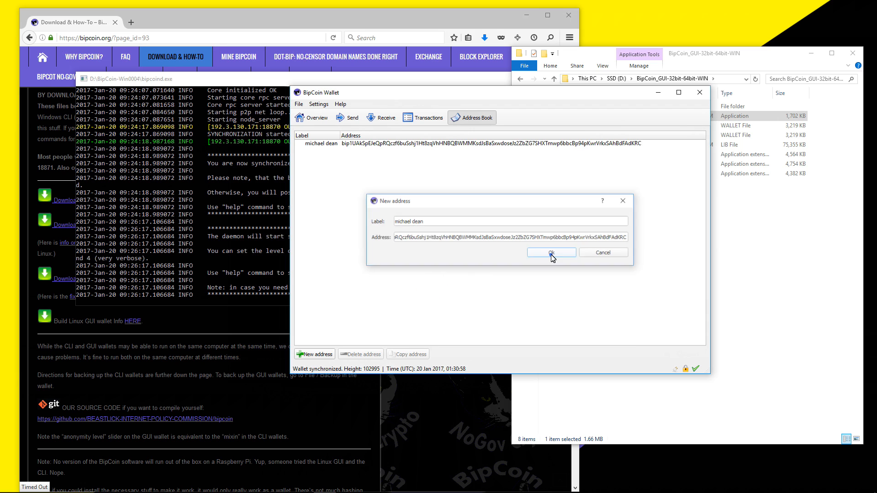
click(551, 252)
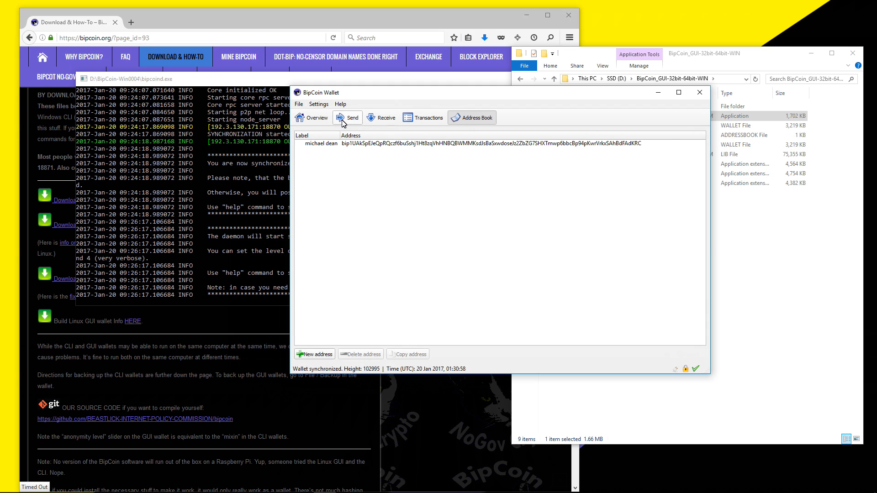
click(349, 118)
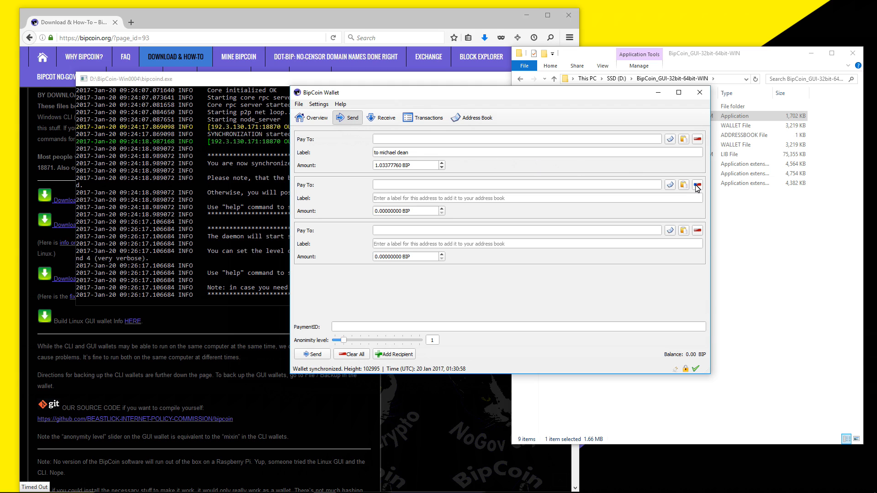
click(697, 185)
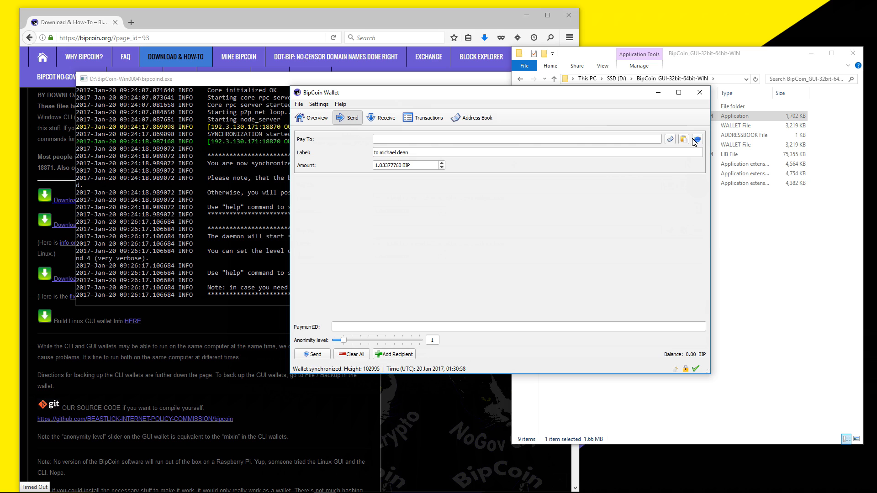
click(683, 139)
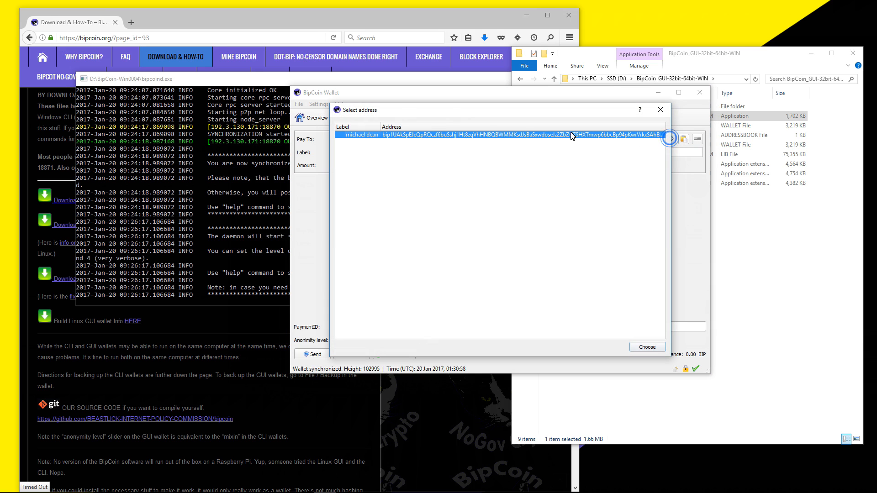
click(647, 347)
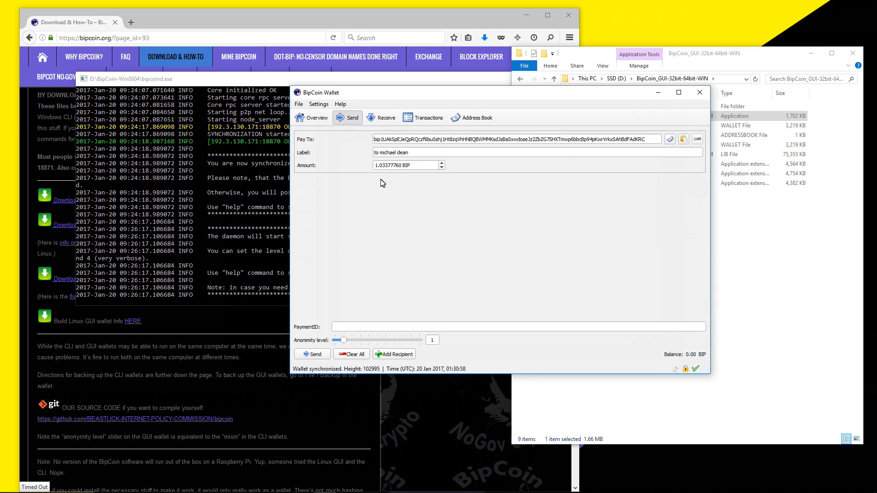
mouse_move(377, 184)
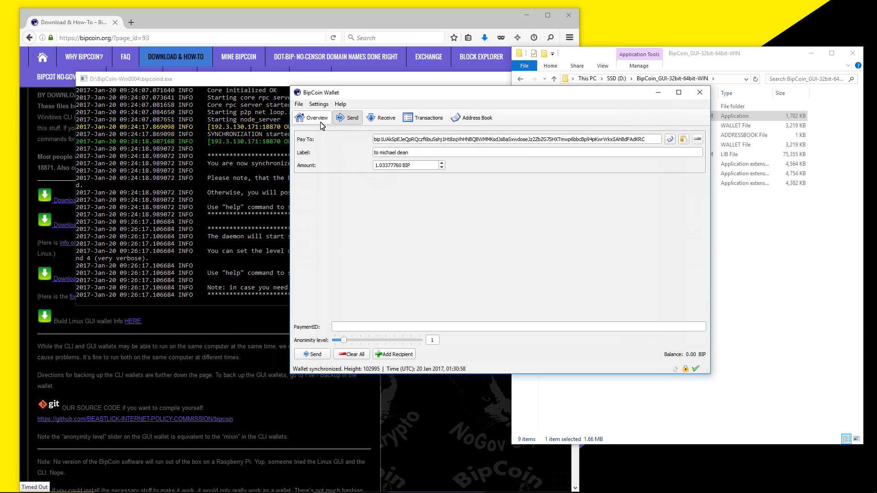
click(314, 118)
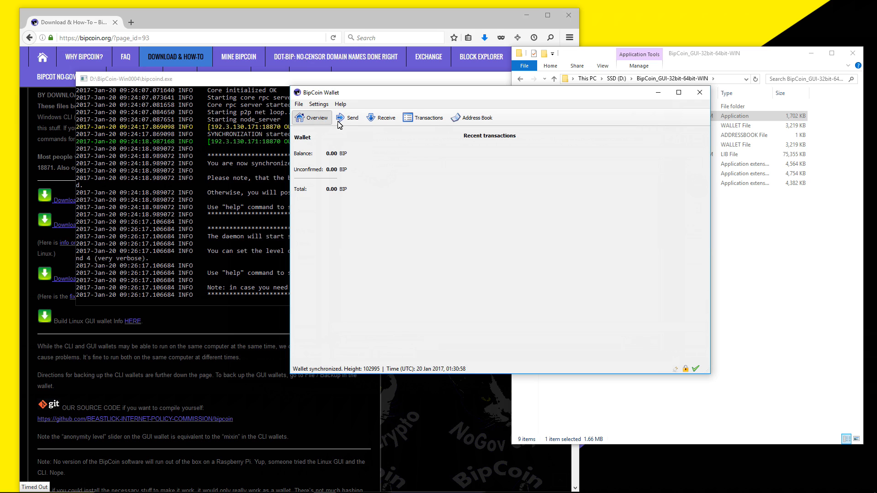
Back up the wallet to backupcryptominedtest.wallet in the BipCoin_GUI-32bit-64bit-WIN folder
click(384, 117)
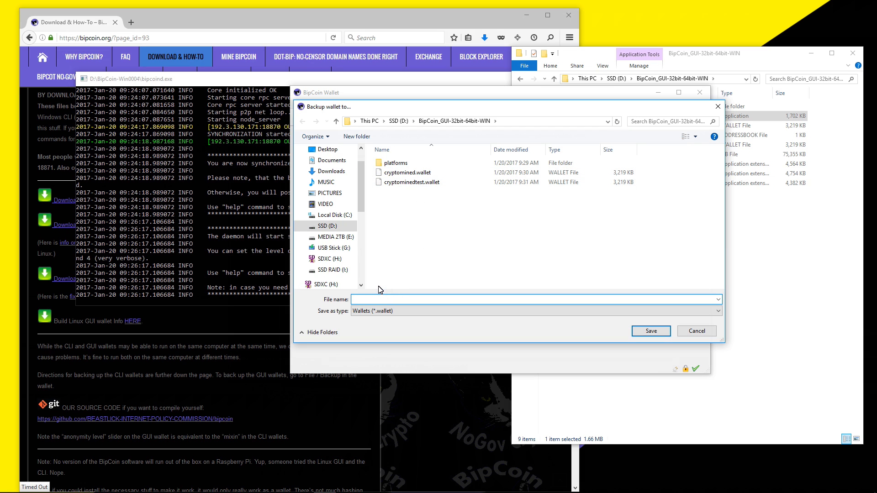
text(backupcryptominedtesa)
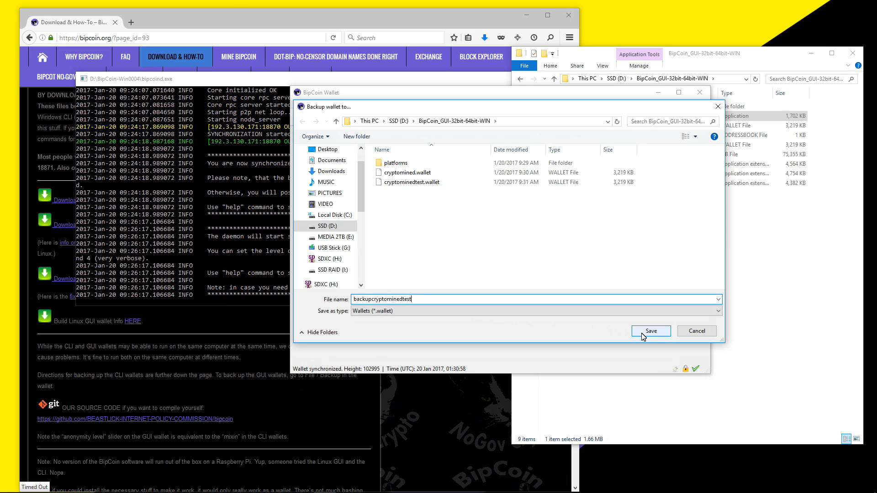
click(650, 331)
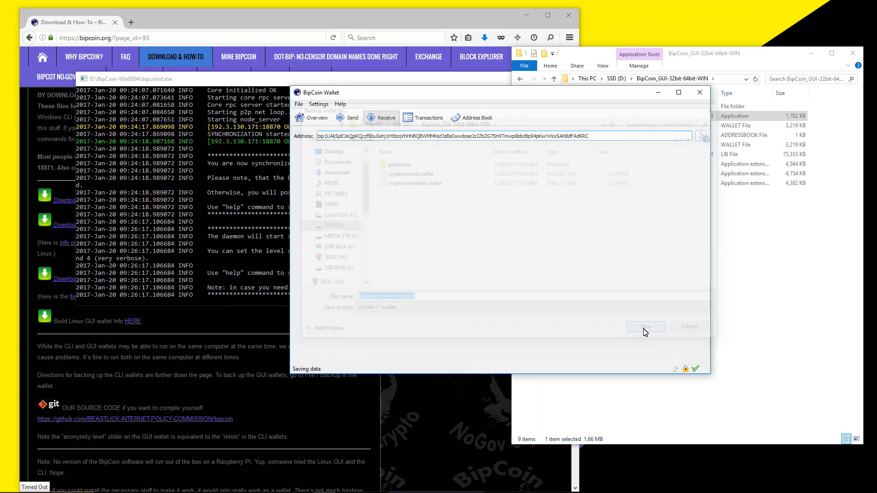
click(644, 326)
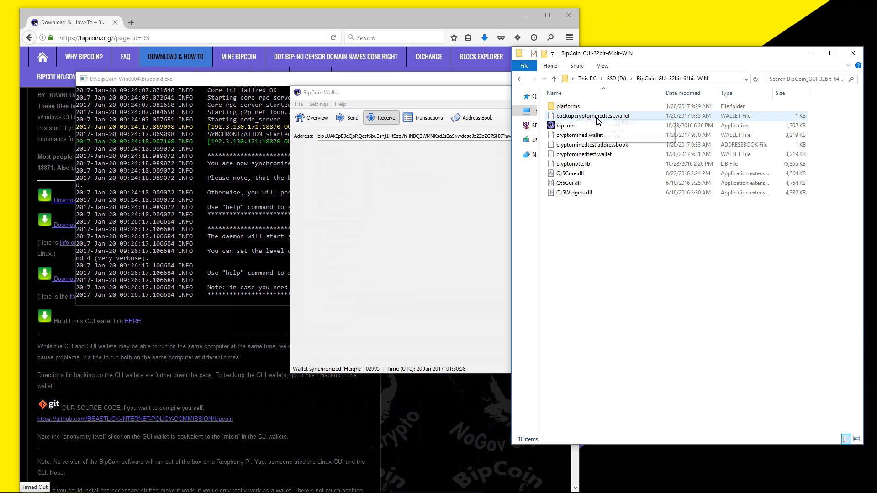
mouse_move(565, 122)
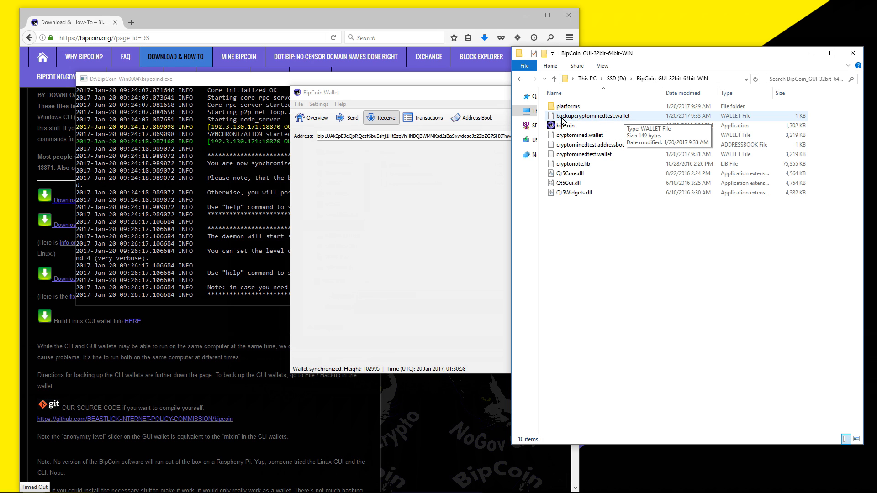
mouse_move(564, 122)
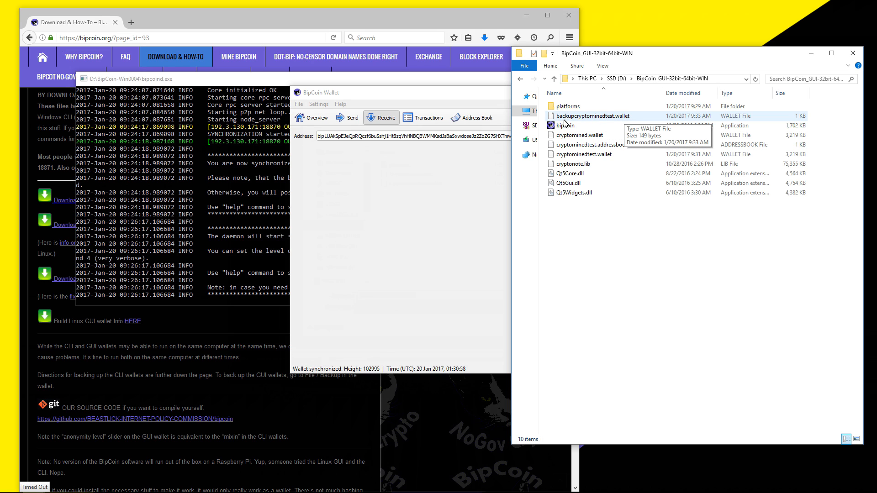
mouse_move(565, 203)
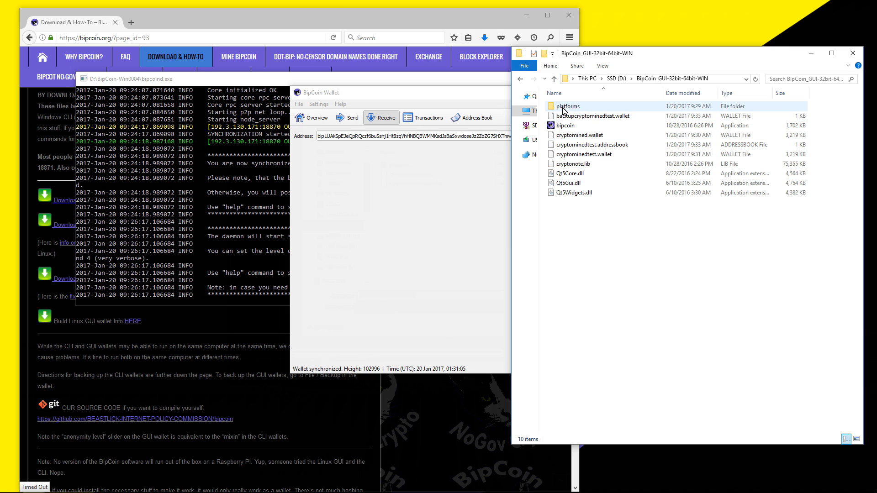
Bring the BipCoin Wallet window back in front after checking the 149-byte backup file
click(574, 192)
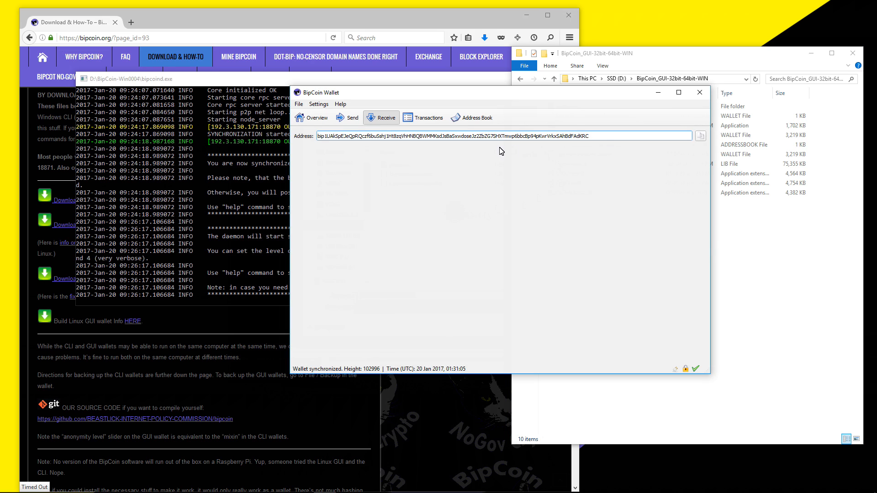
mouse_move(542, 211)
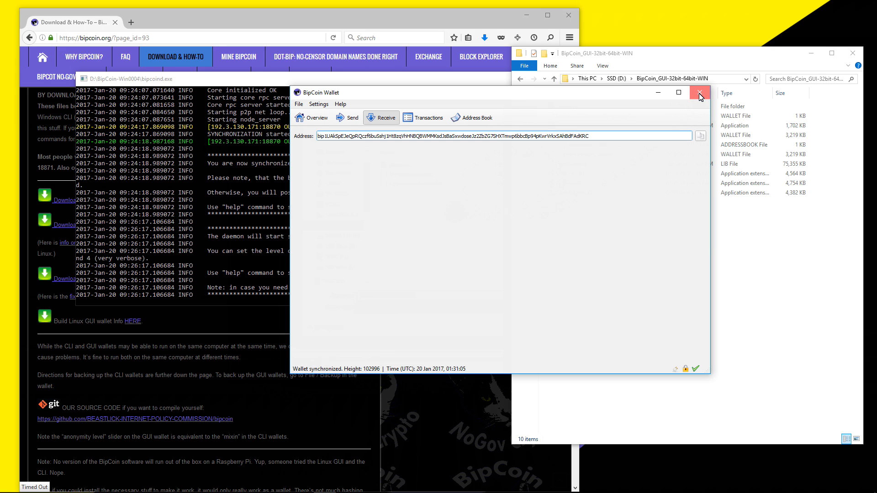
Close BipCoin Wallet and enter 'exit' in the bipcoind console
click(700, 93)
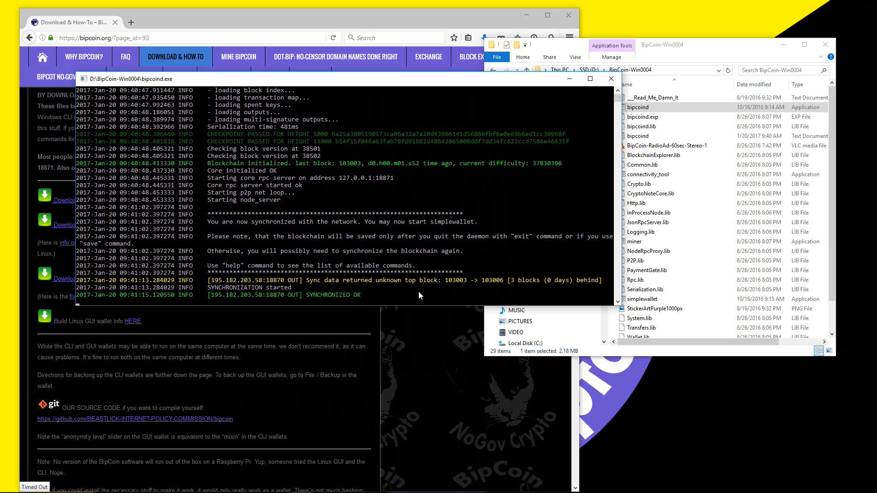
text(exit)
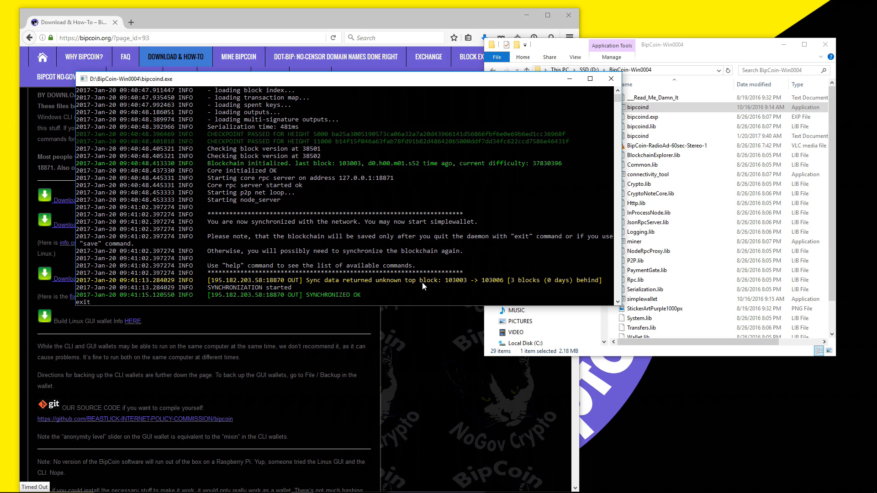
mouse_move(625, 249)
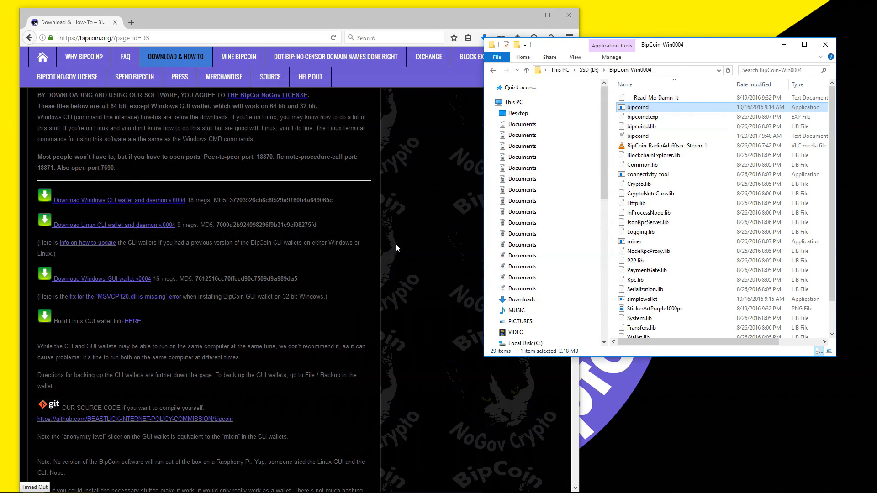
mouse_move(354, 252)
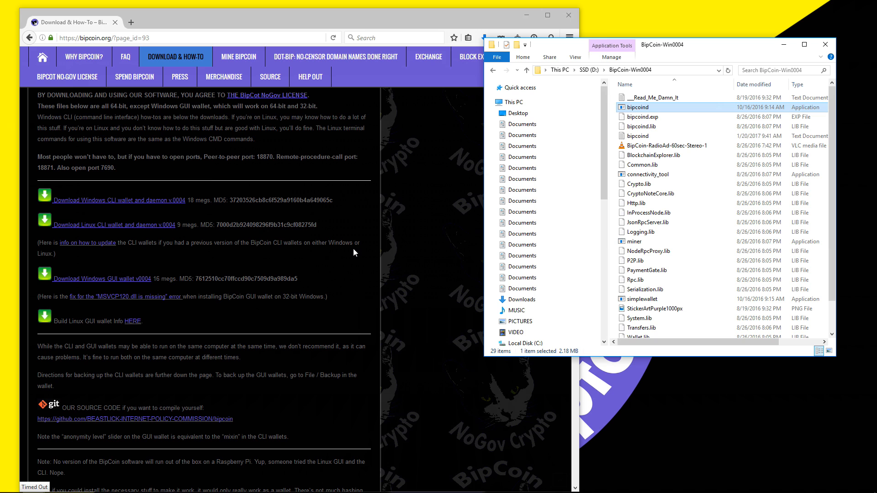